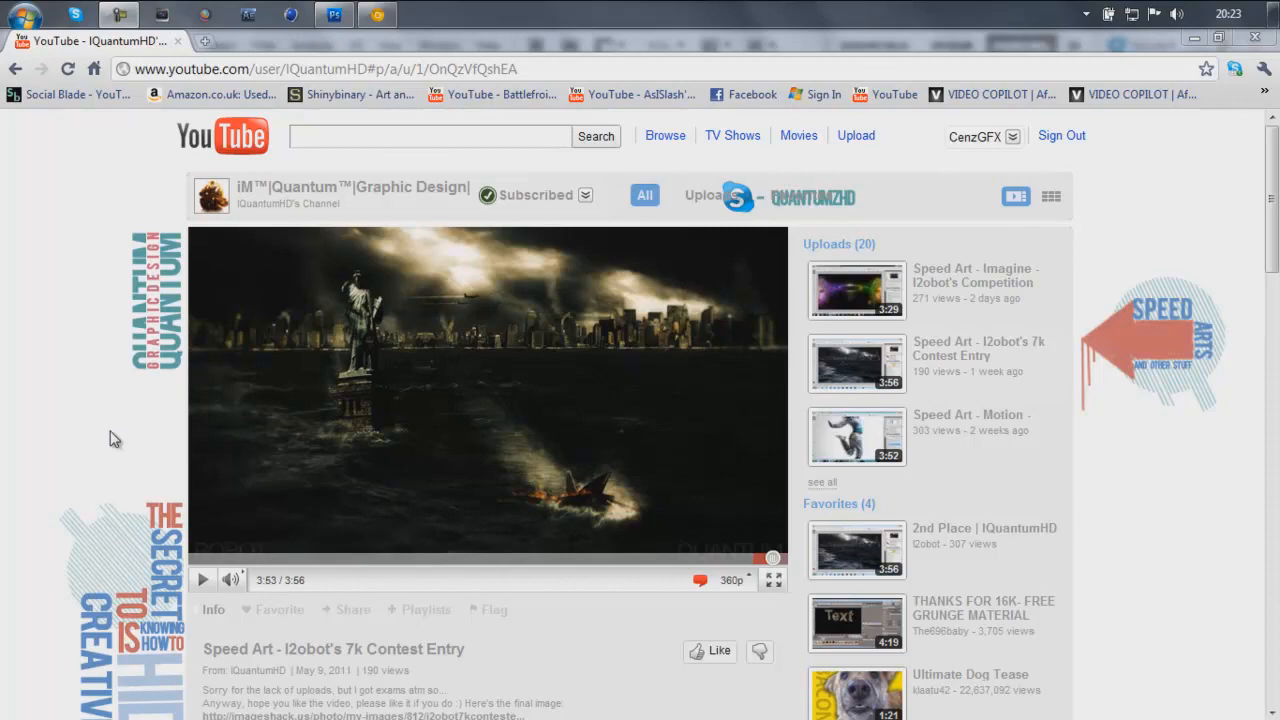
Step: Add a new Gradient Map adjustment layer (Gradient Map 1) over the landscape photo
{"action": "scroll", "scroll_direction": "down", "scroll_amount": 3}
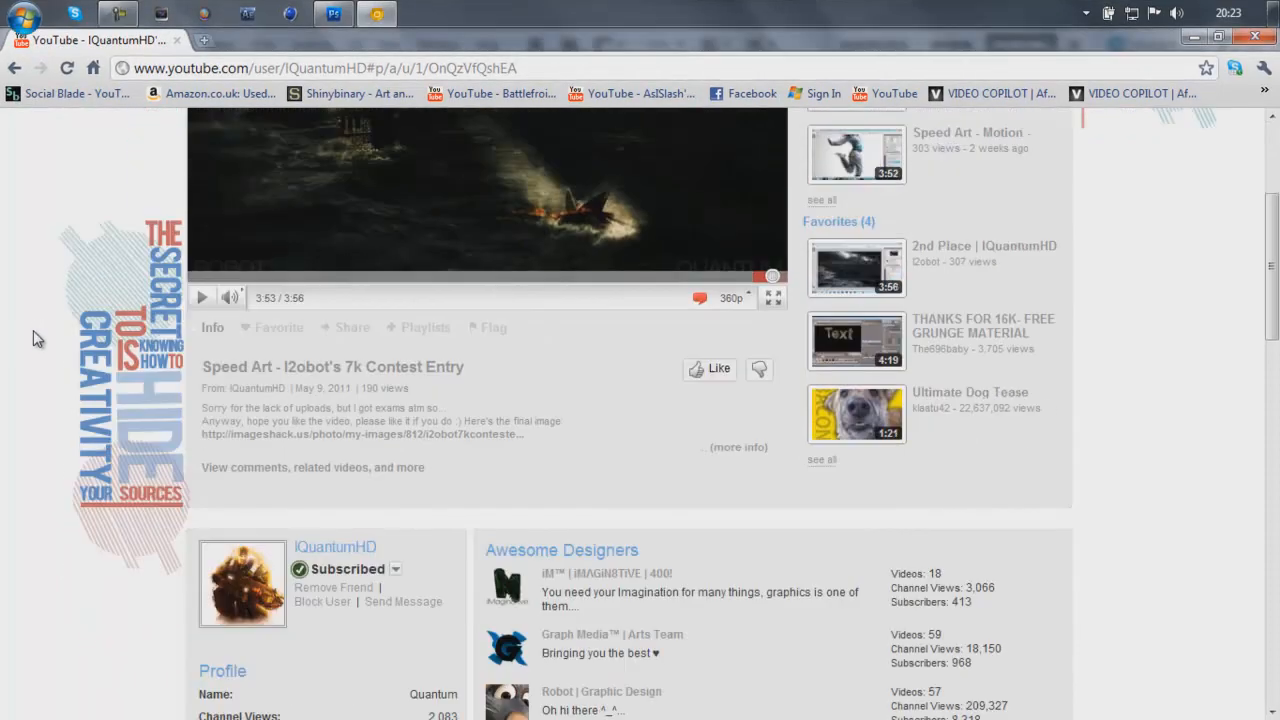
{"action": "scroll", "scroll_direction": "down", "scroll_amount": 3}
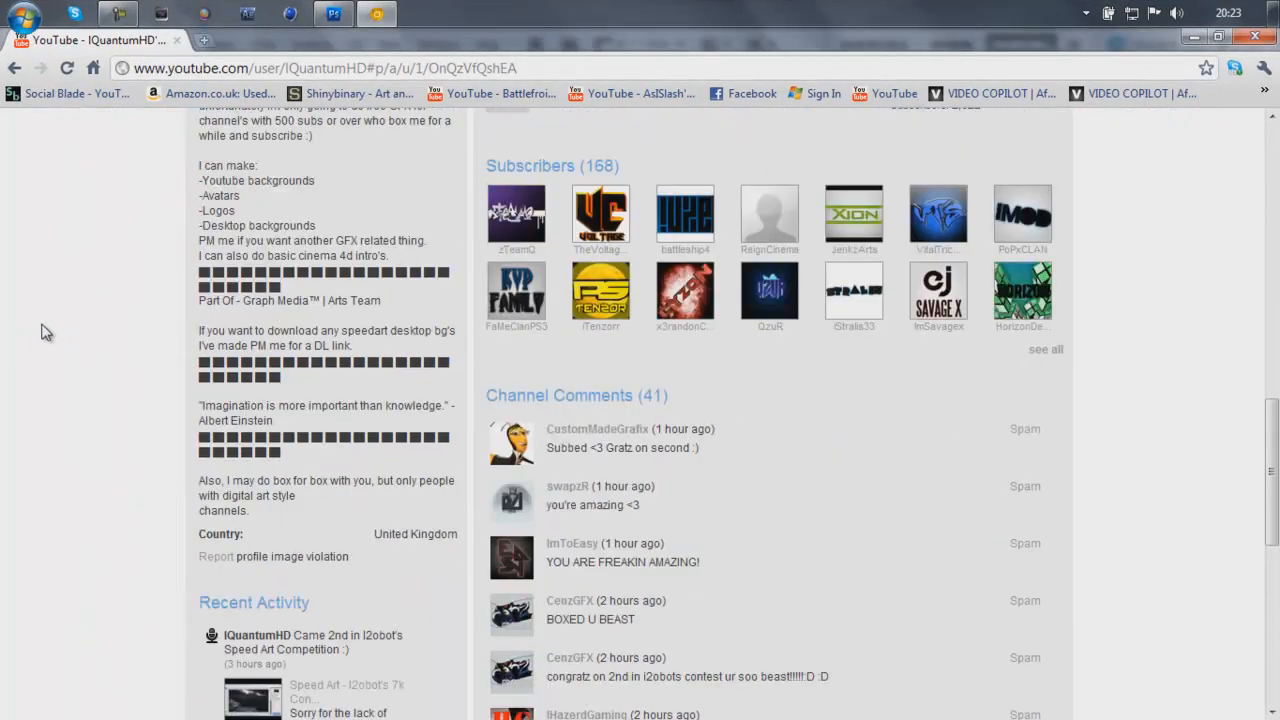
{"action": "scroll", "scroll_direction": "down", "scroll_amount": 3}
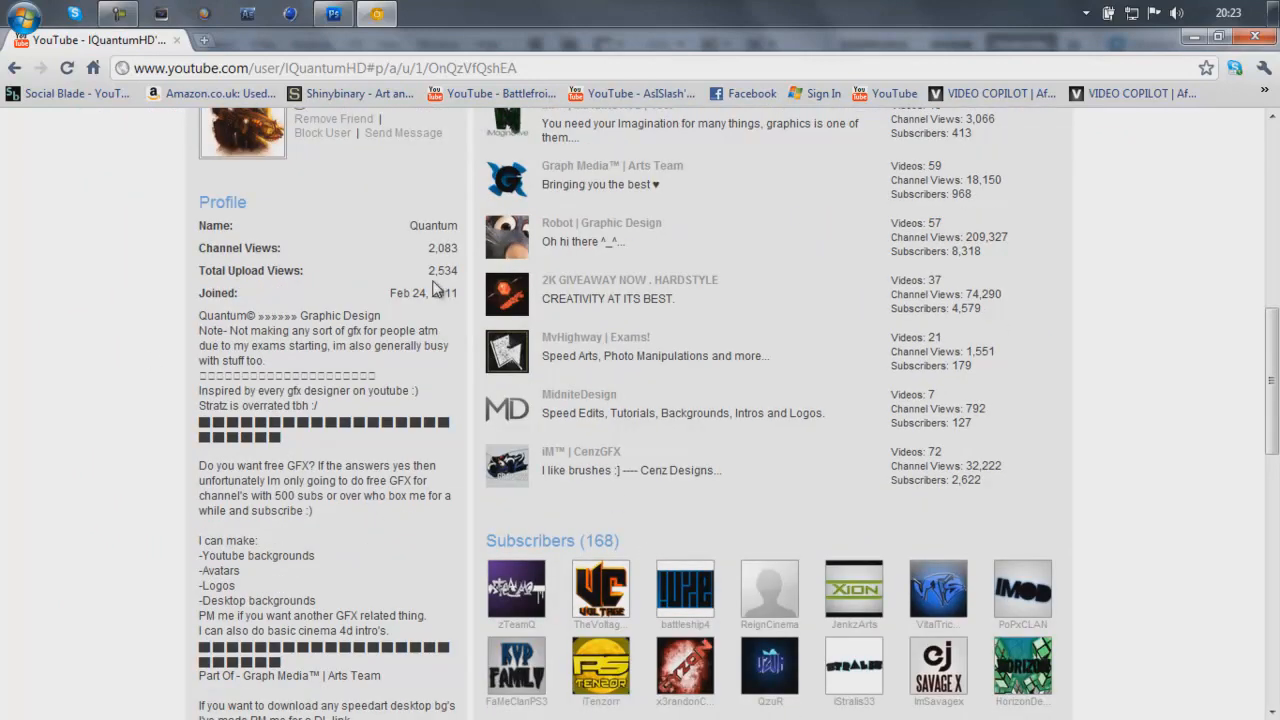
{"action": "mouse_move", "coordinate": [184, 42]}
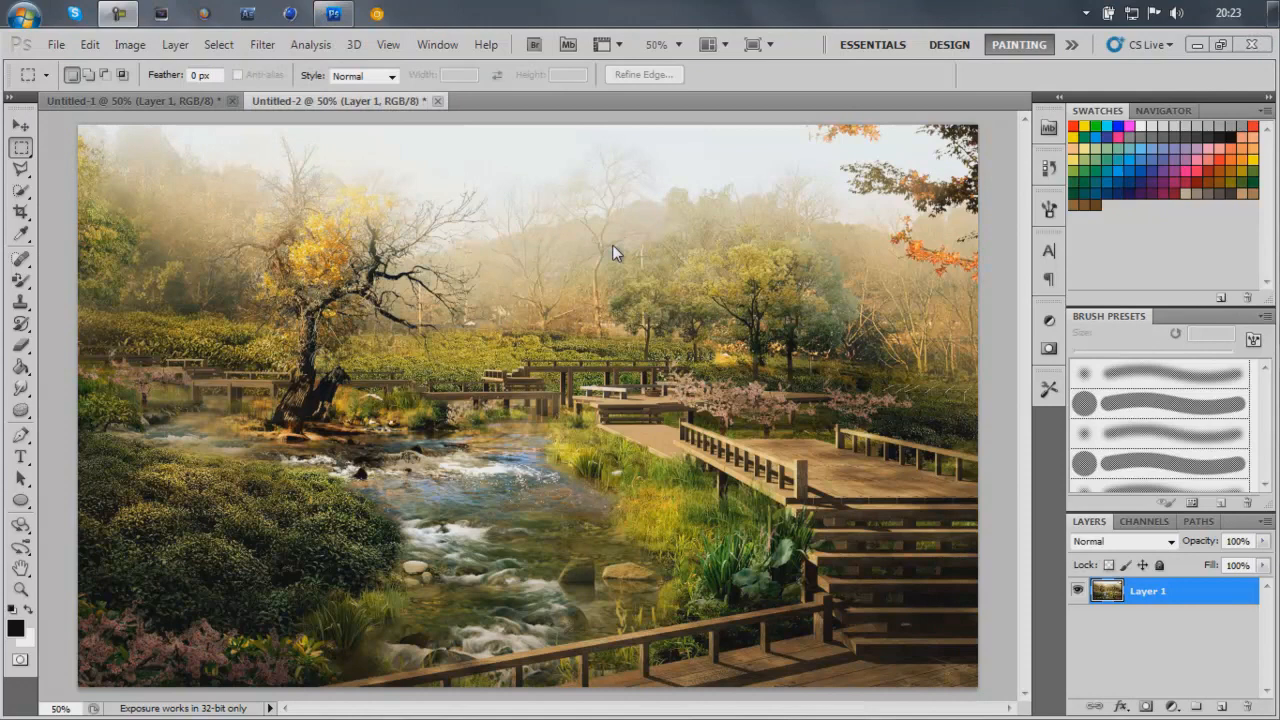
{"action": "mouse_move", "coordinate": [604, 298]}
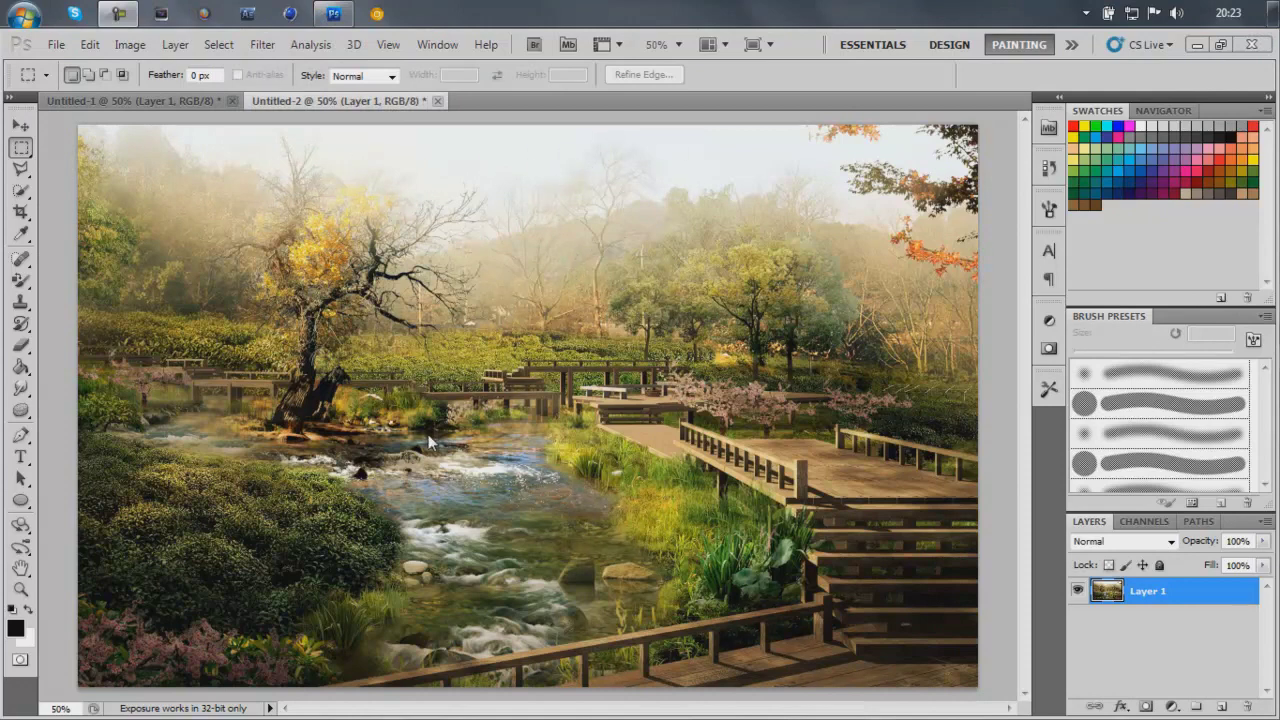
{"action": "mouse_move", "coordinate": [396, 364]}
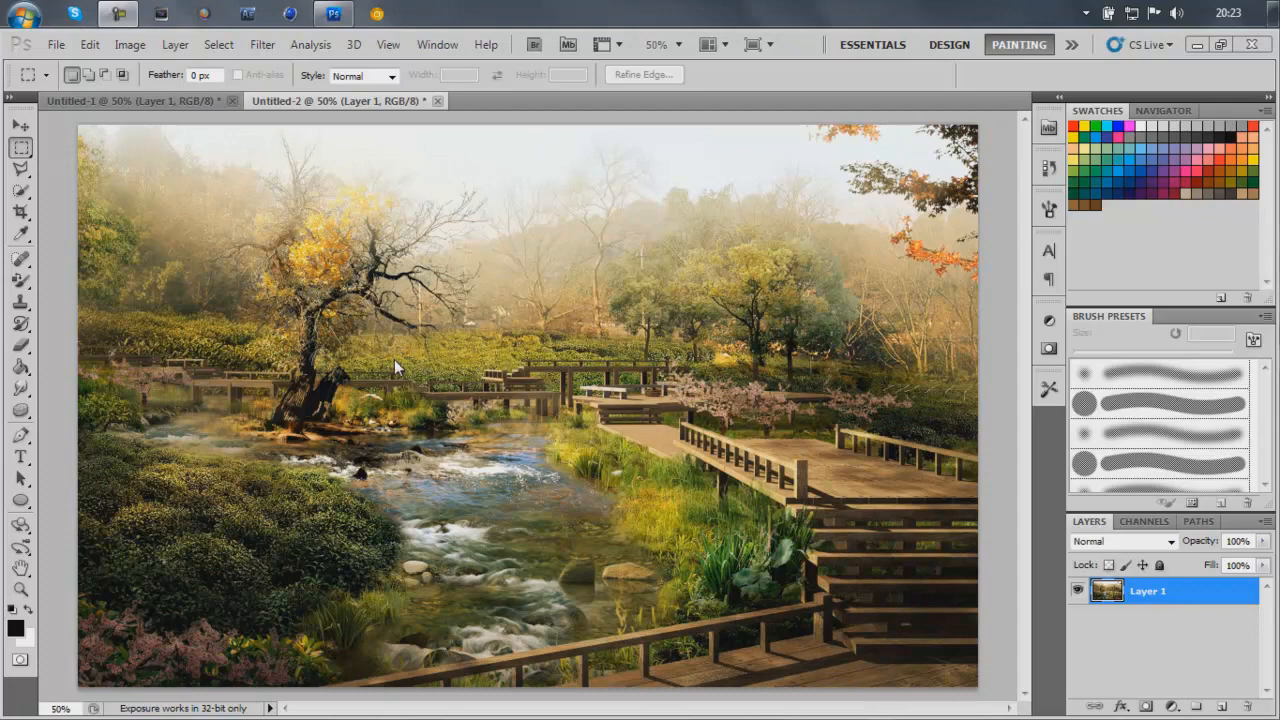
{"action": "mouse_move", "coordinate": [784, 448]}
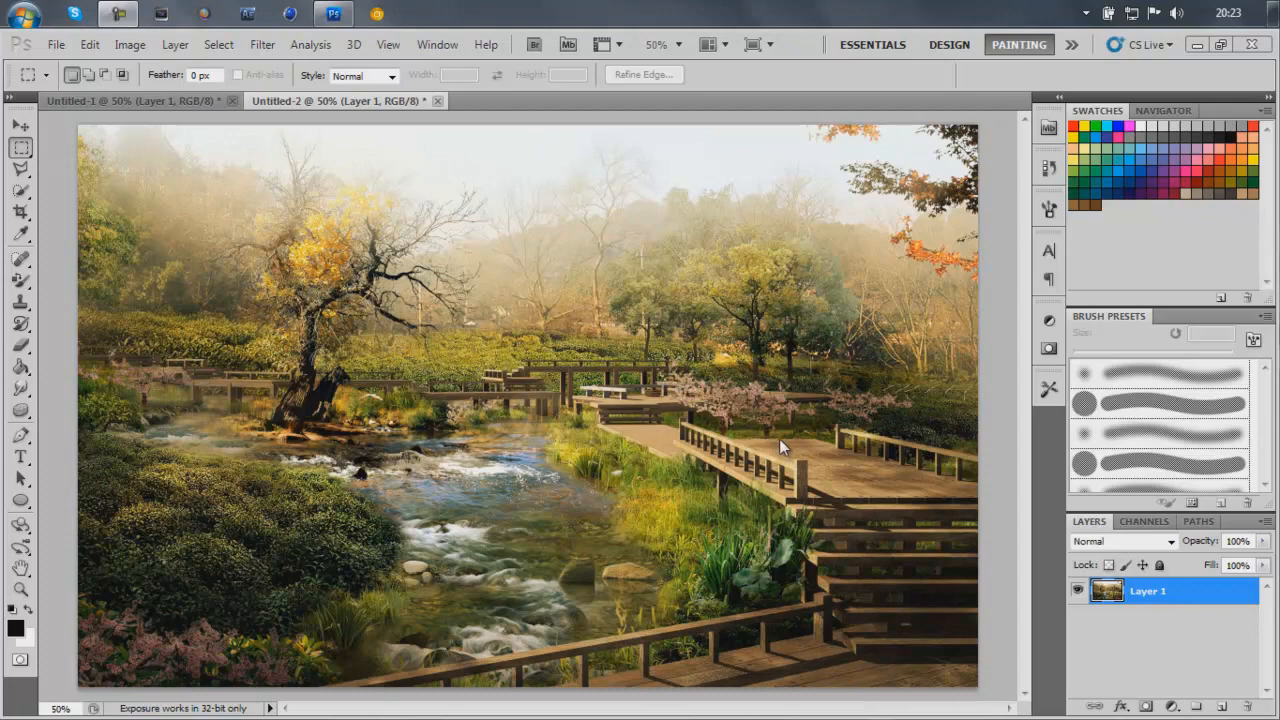
{"action": "mouse_move", "coordinate": [728, 410]}
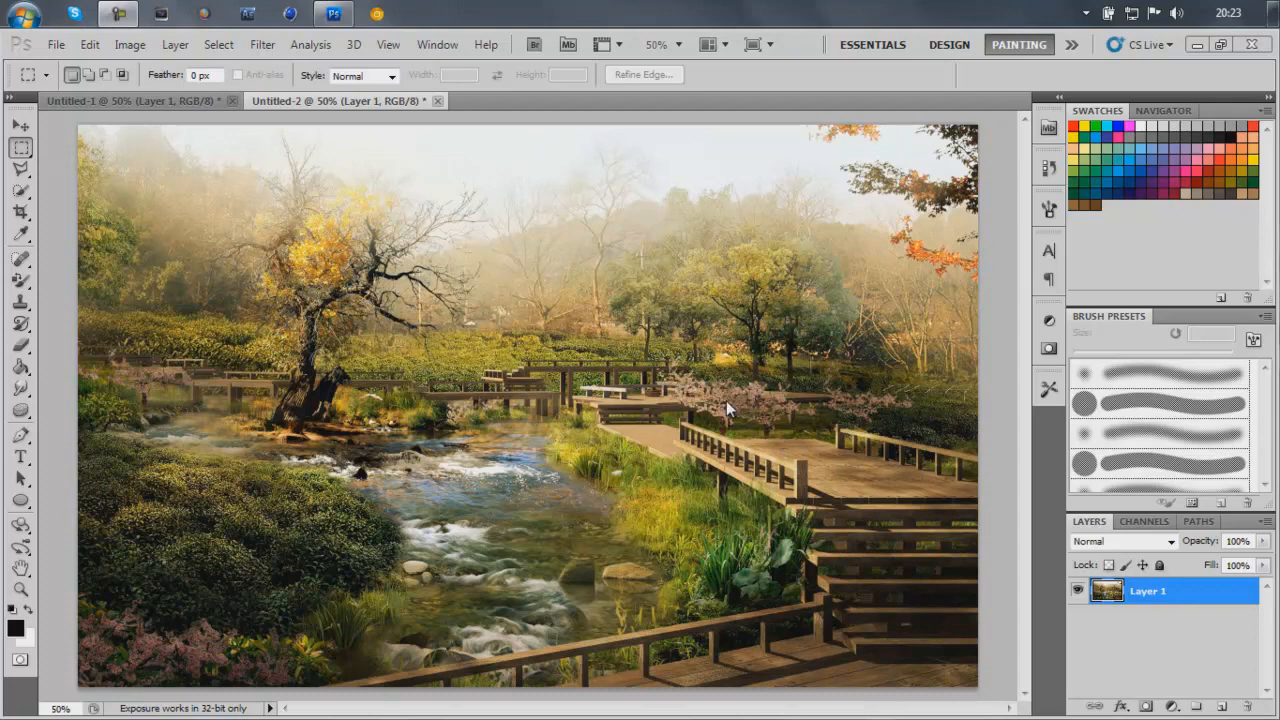
{"action": "mouse_move", "coordinate": [236, 40]}
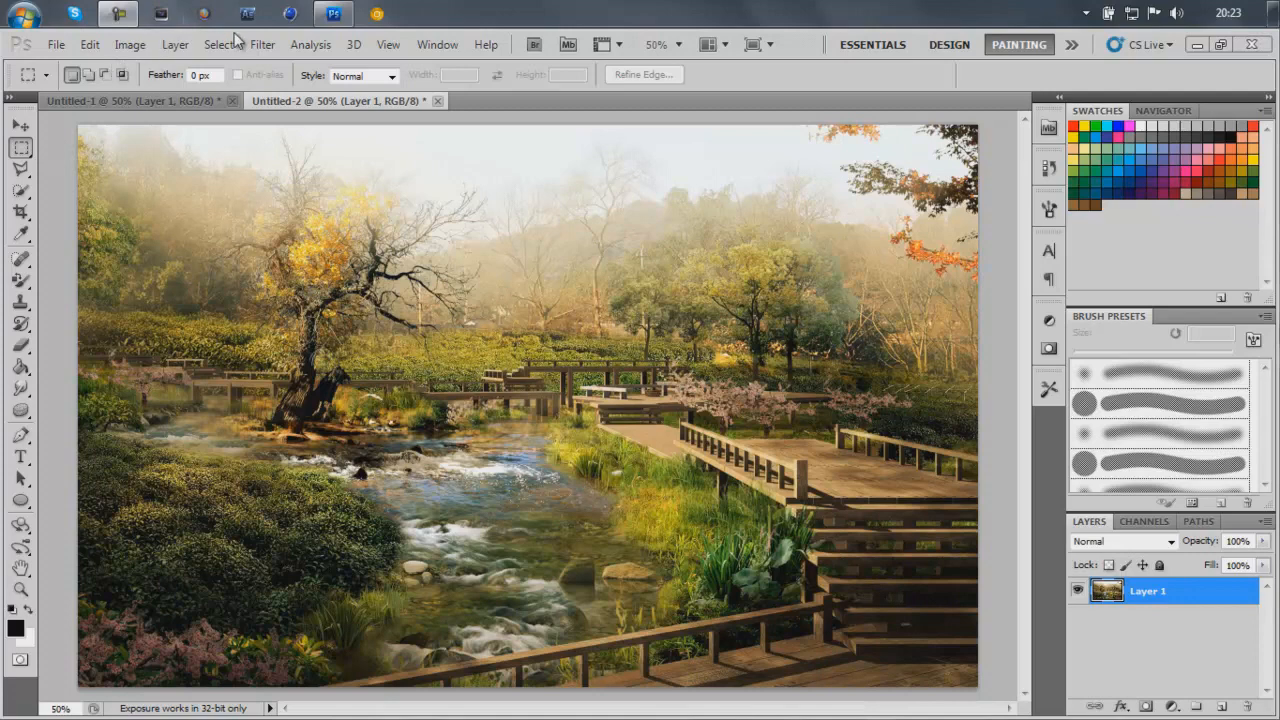
{"action": "left_click", "coordinate": [176, 44]}
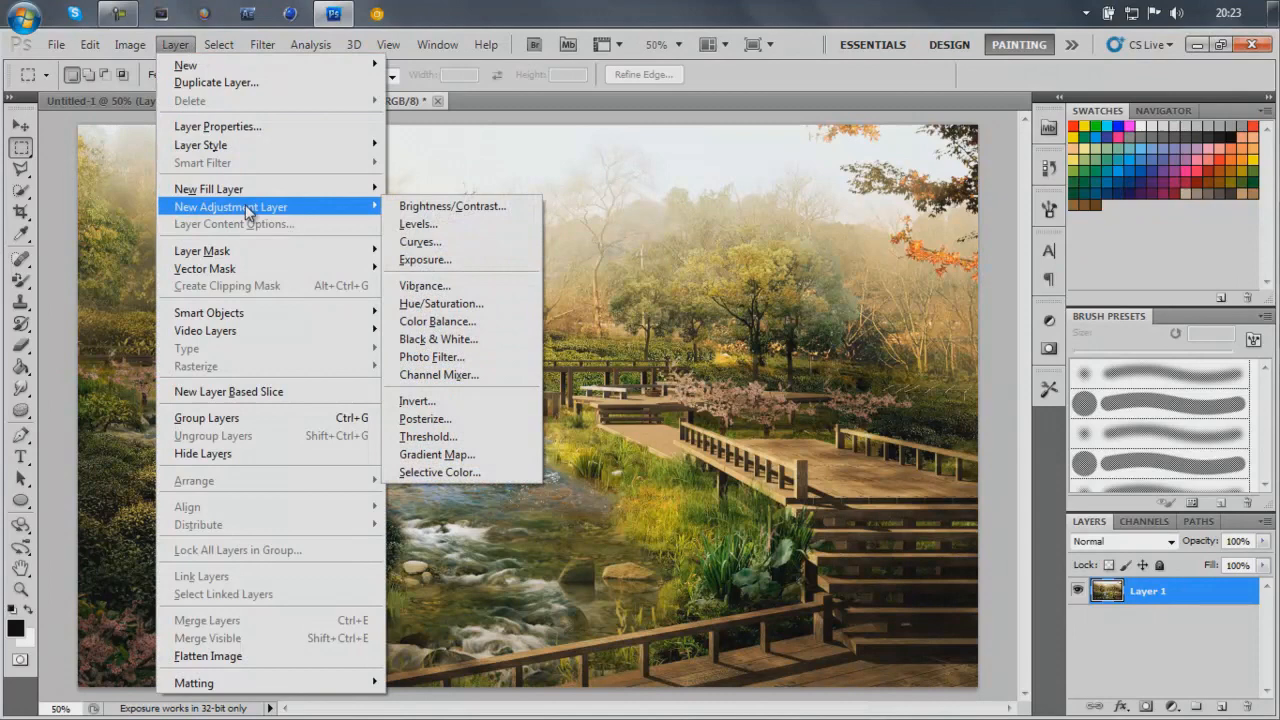
{"action": "left_click", "coordinate": [426, 454]}
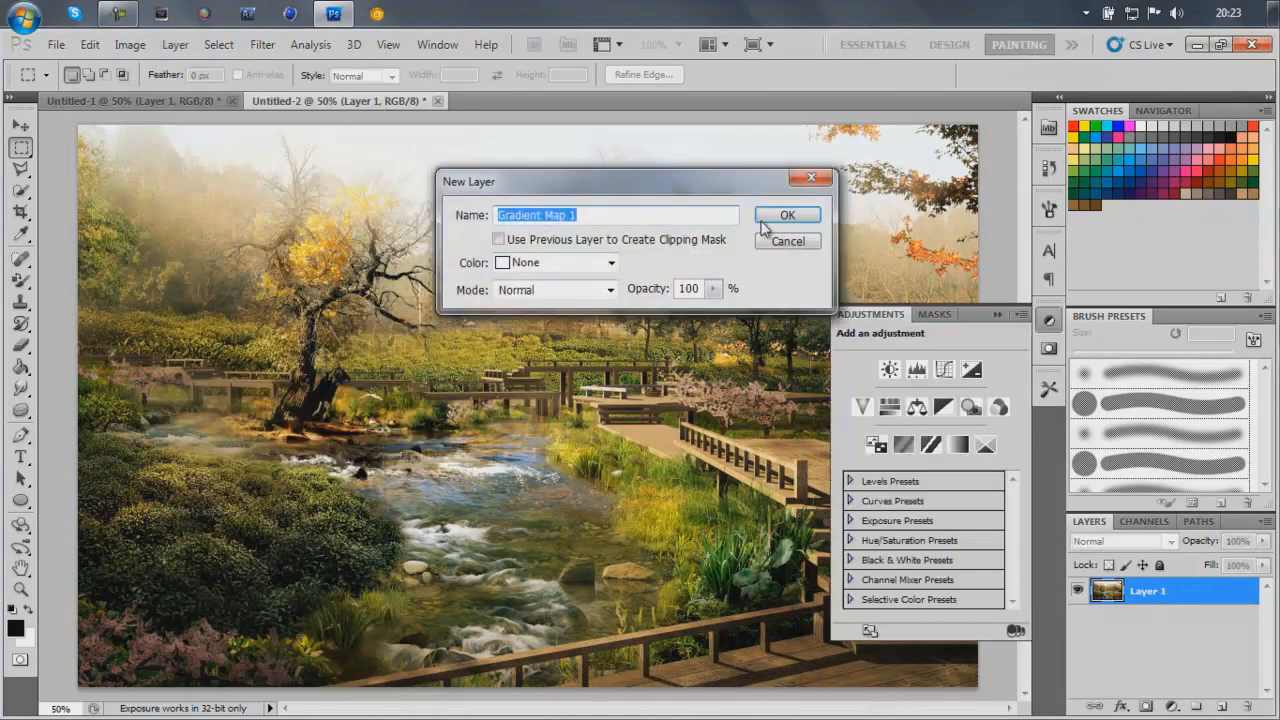
{"action": "left_click", "coordinate": [788, 214]}
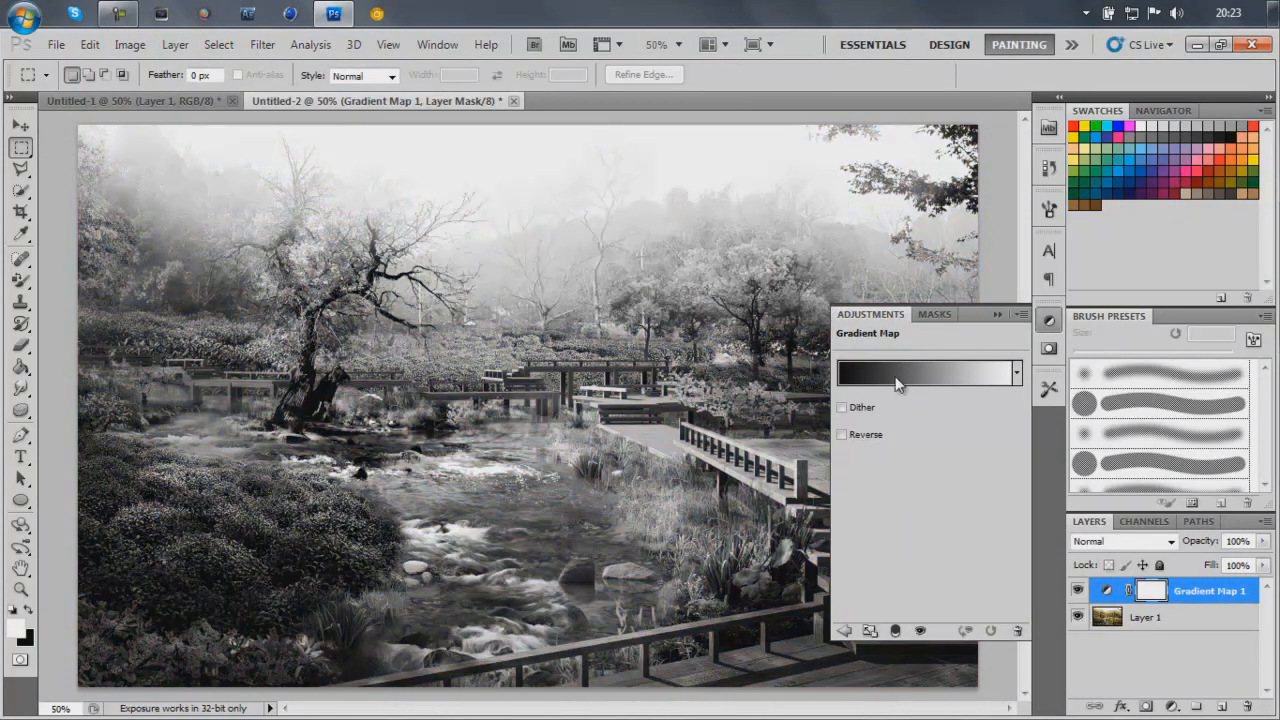
Step: Edit the gradient to dark navy shadows and yellow highlights with the midpoint near 70%
{"action": "left_click", "coordinate": [924, 374]}
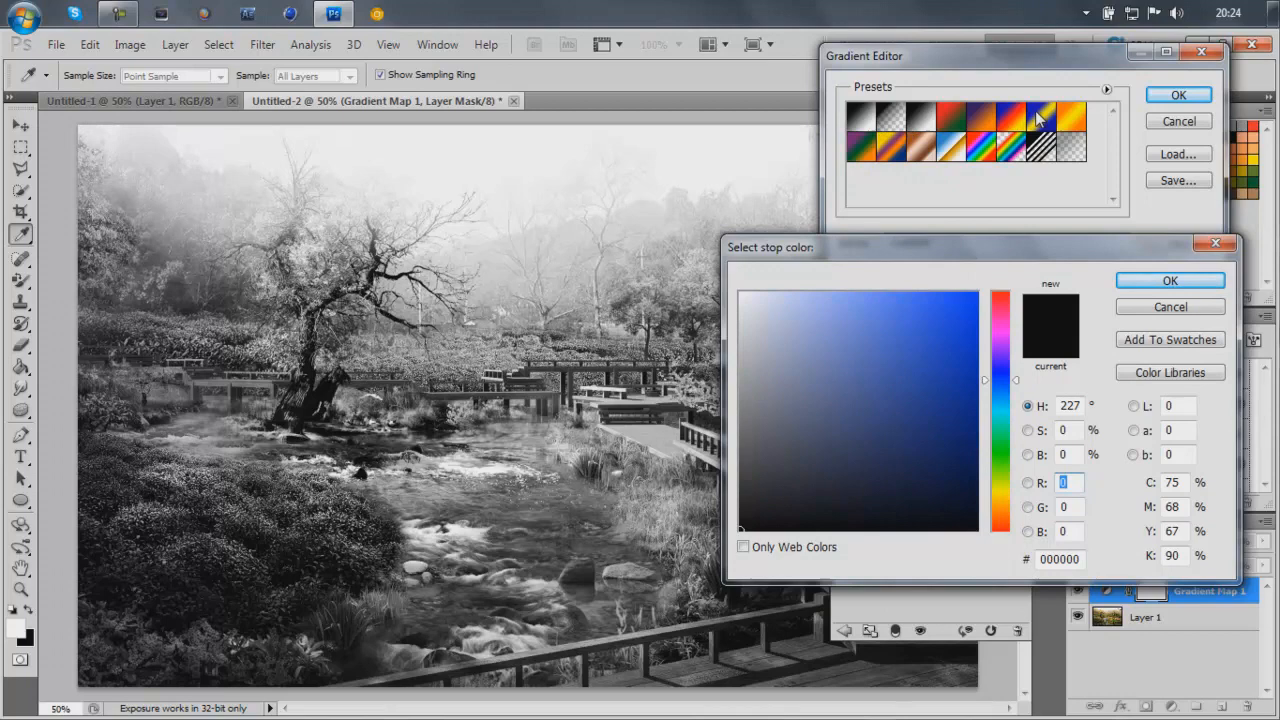
{"action": "mouse_move", "coordinate": [984, 300]}
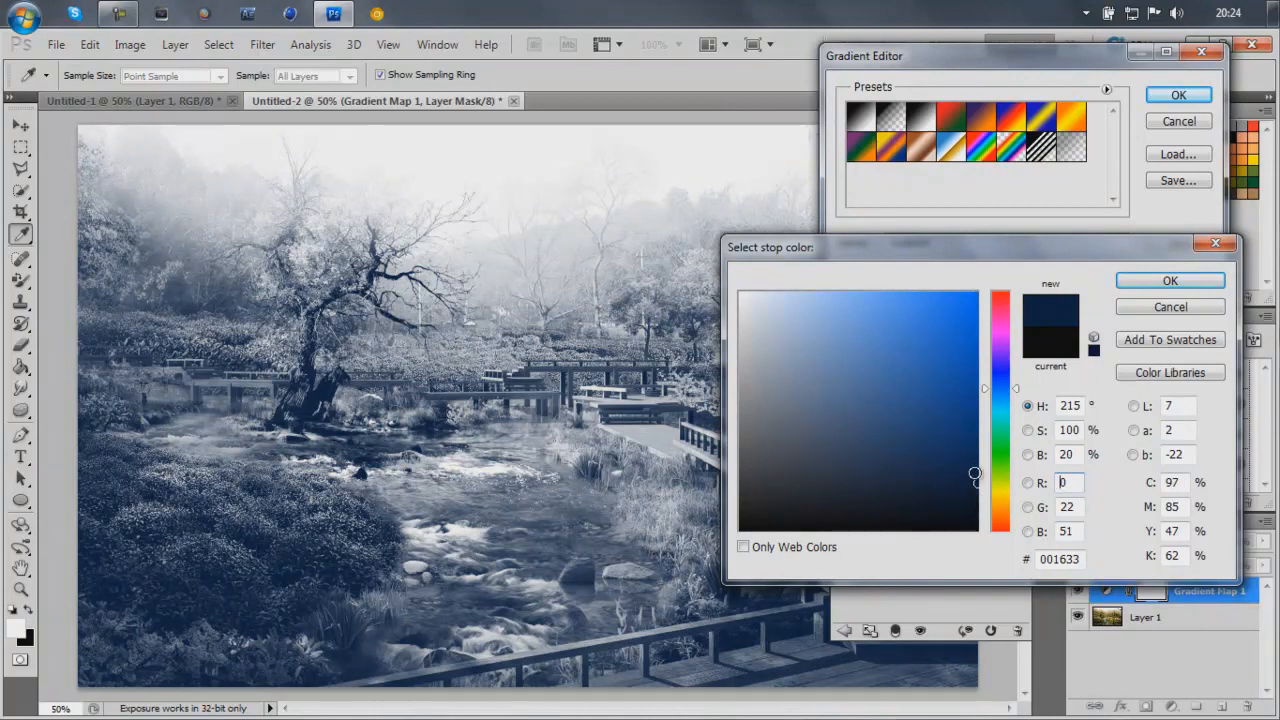
{"action": "left_click", "coordinate": [1170, 280]}
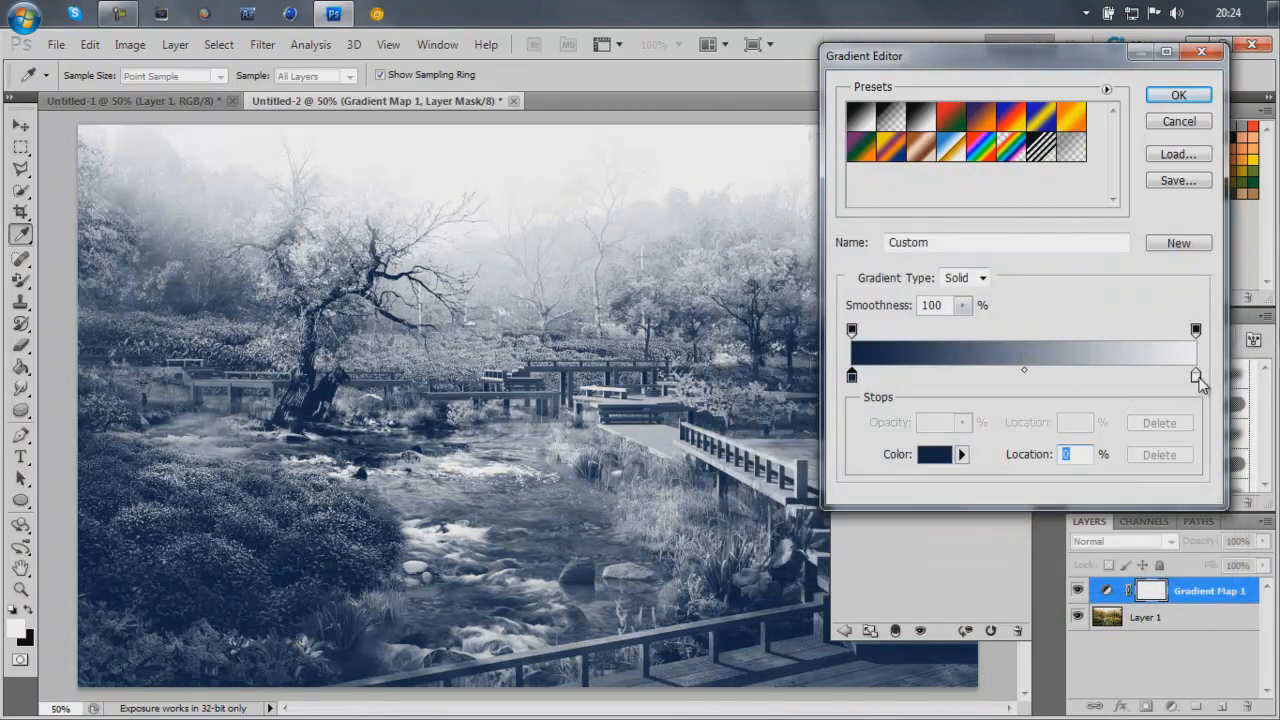
{"action": "left_click", "coordinate": [940, 454]}
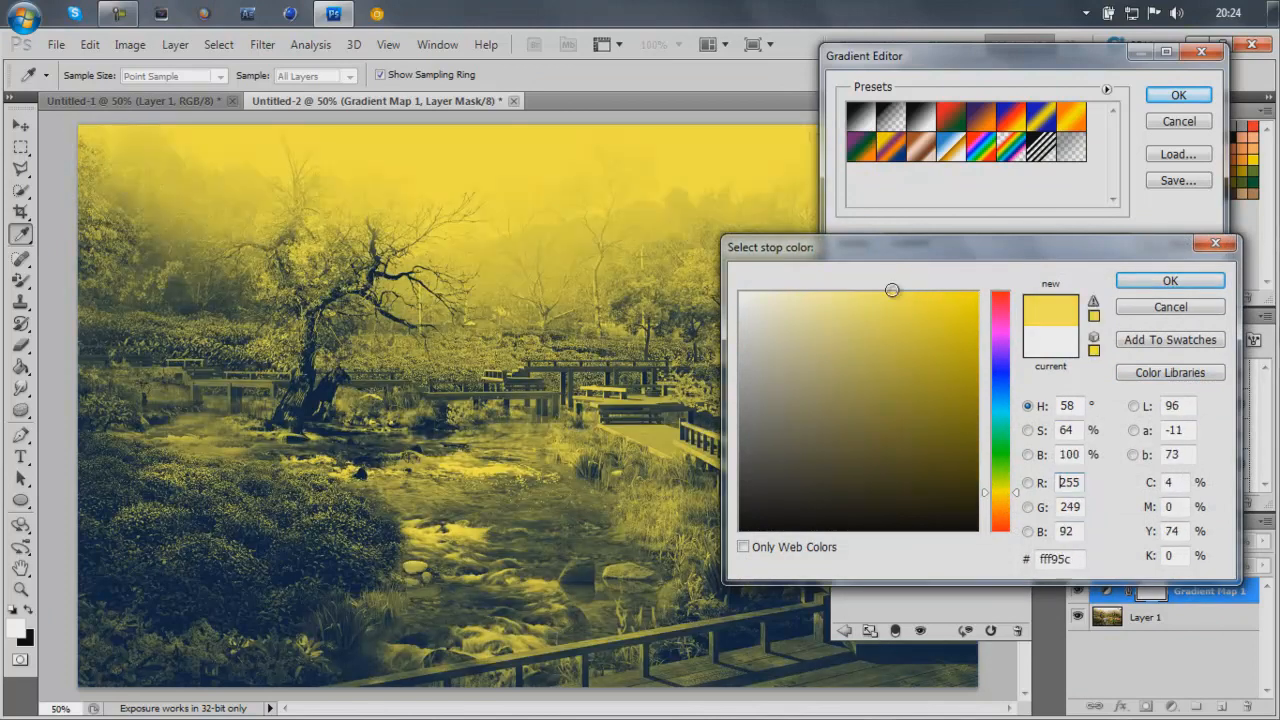
{"action": "left_click", "coordinate": [1170, 280]}
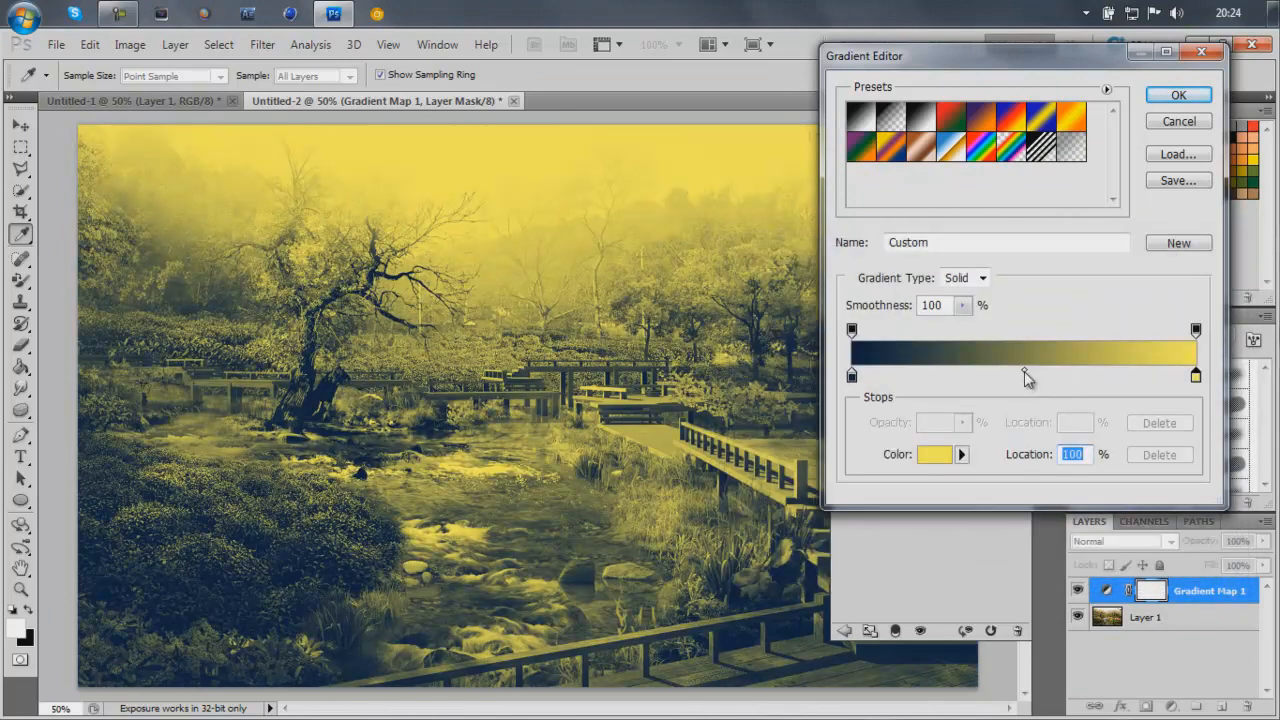
{"action": "left_click", "coordinate": [1036, 370]}
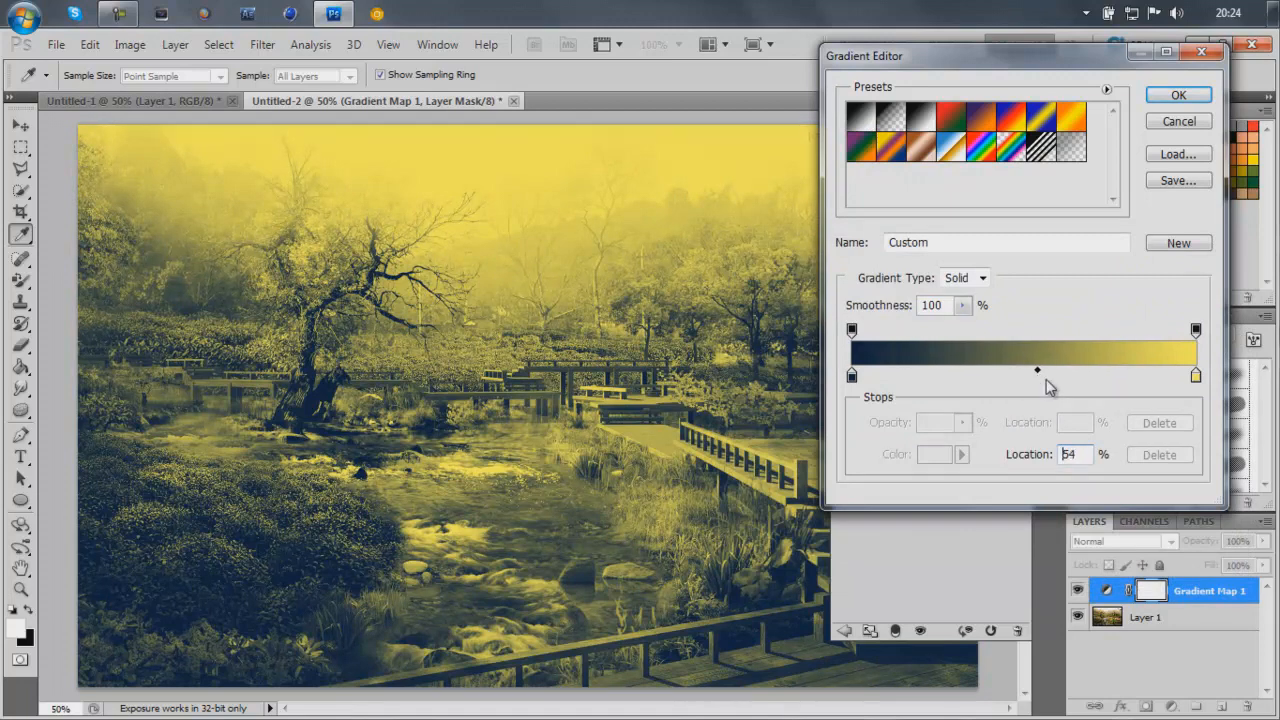
{"action": "left_click_drag", "start_coordinate": [1036, 370], "coordinate": [924, 370]}
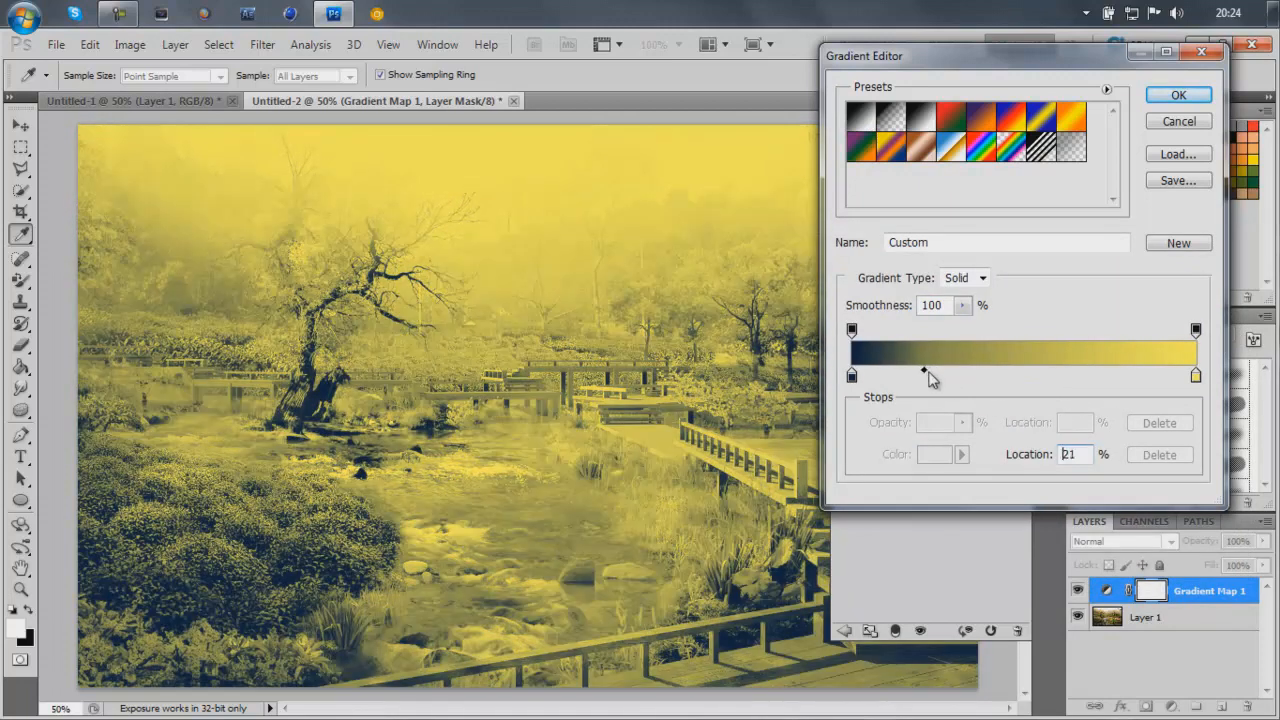
{"action": "left_click_drag", "start_coordinate": [924, 370], "coordinate": [1096, 370]}
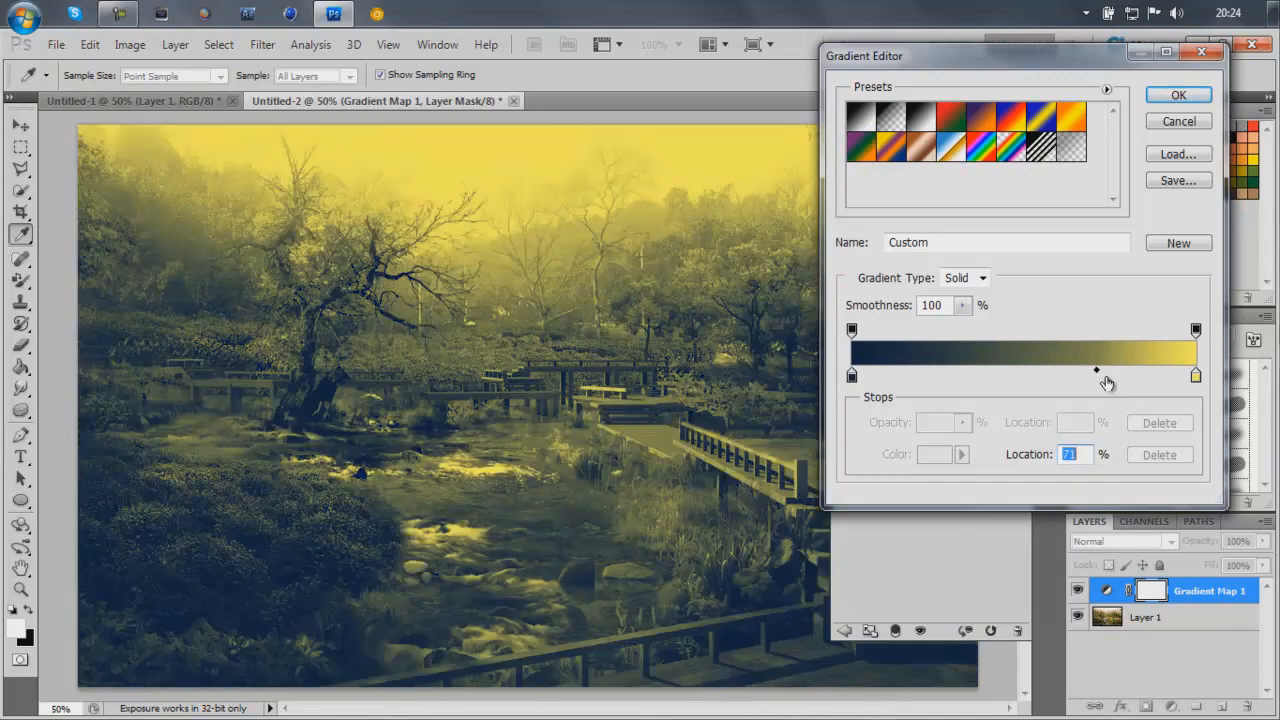
{"action": "left_click_drag", "start_coordinate": [1096, 370], "coordinate": [1088, 378]}
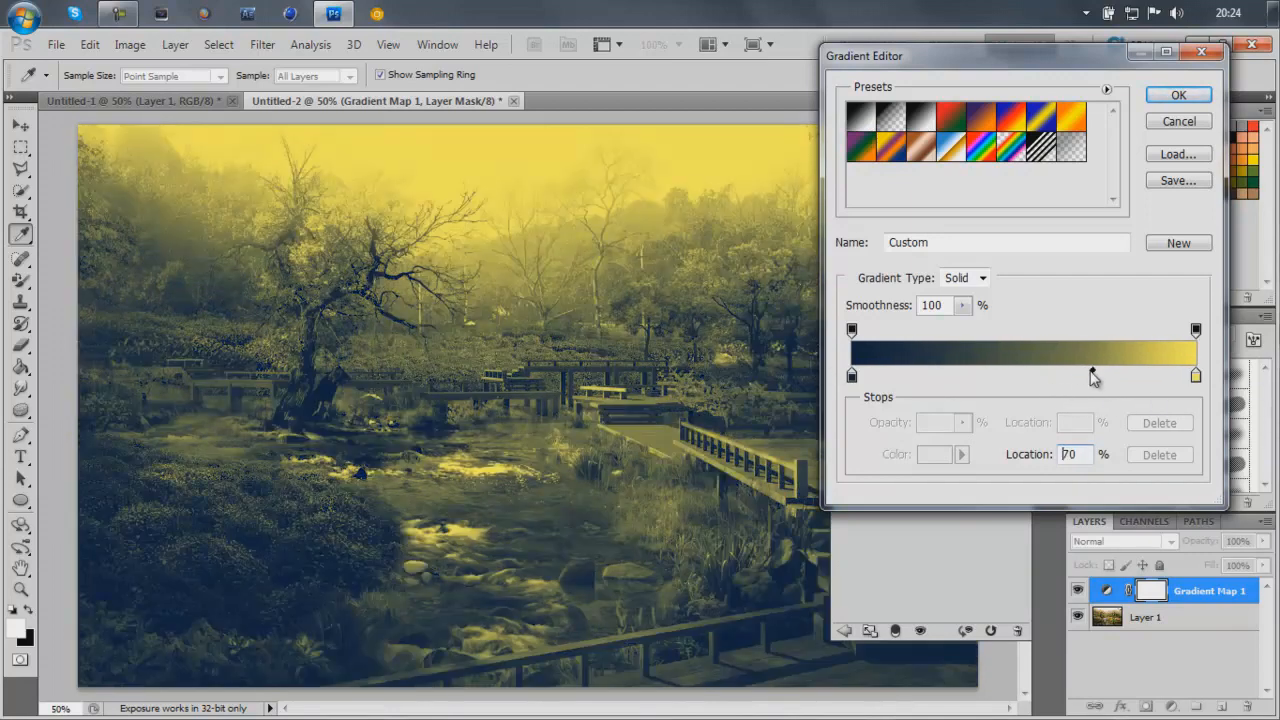
{"action": "left_click", "coordinate": [1180, 94]}
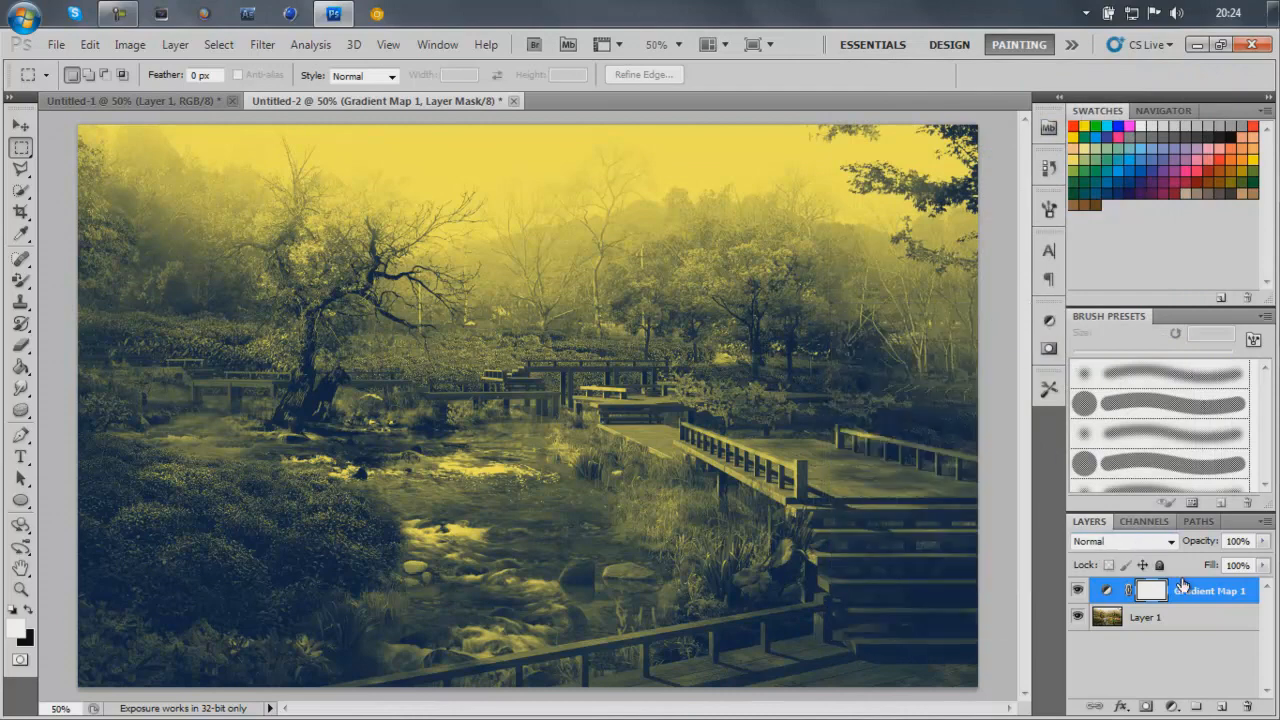
Step: Set Gradient Map 1's blend mode to Overlay at 70% opacity
{"action": "left_click", "coordinate": [1168, 540]}
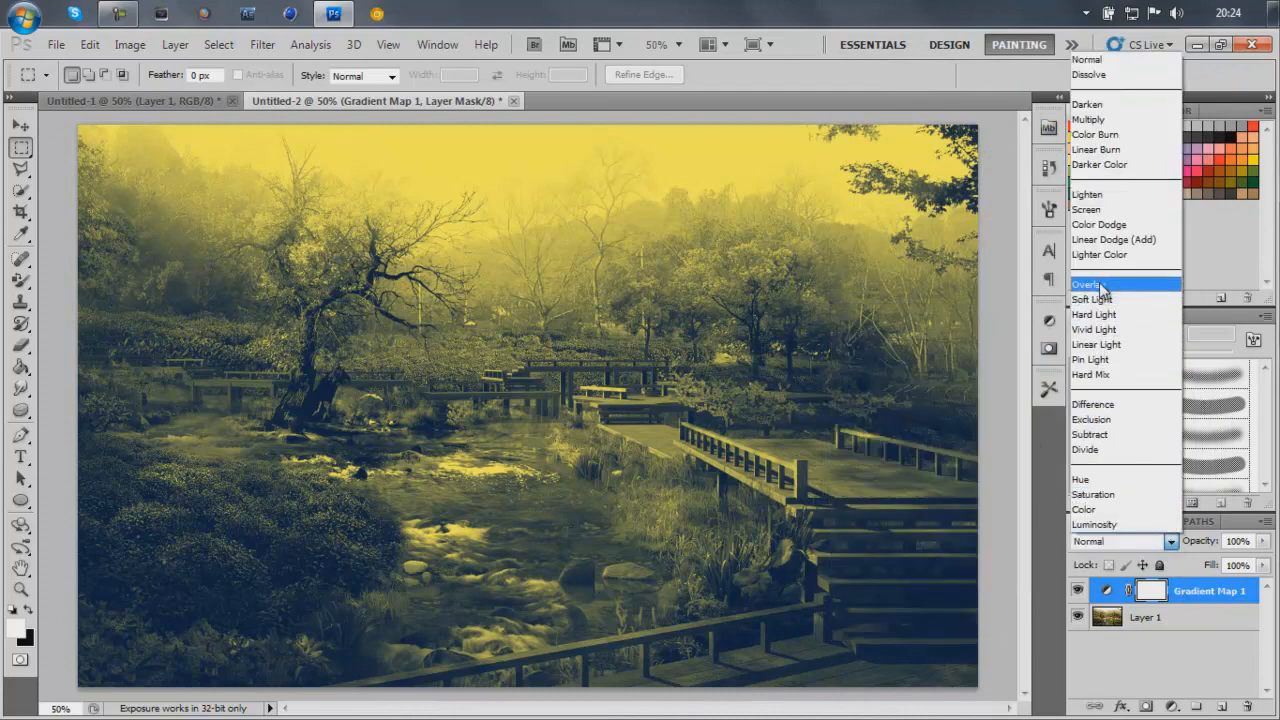
{"action": "left_click", "coordinate": [1088, 284]}
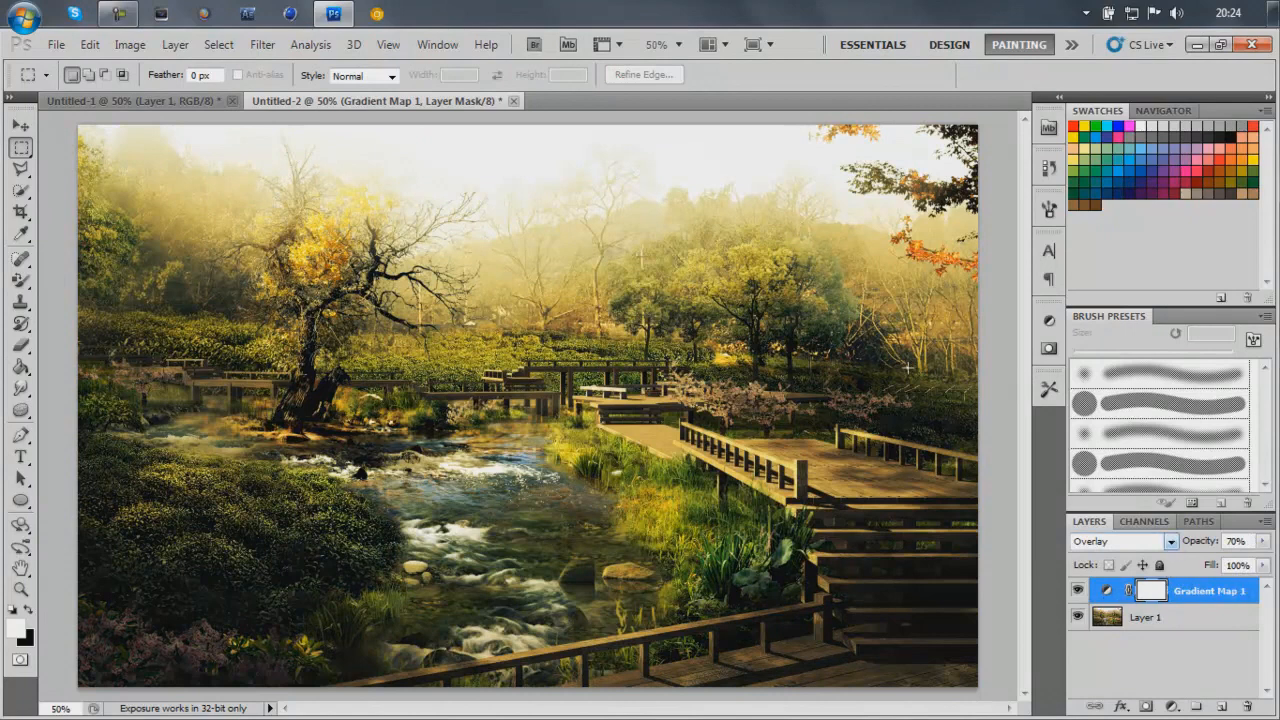
{"action": "left_click", "coordinate": [262, 44]}
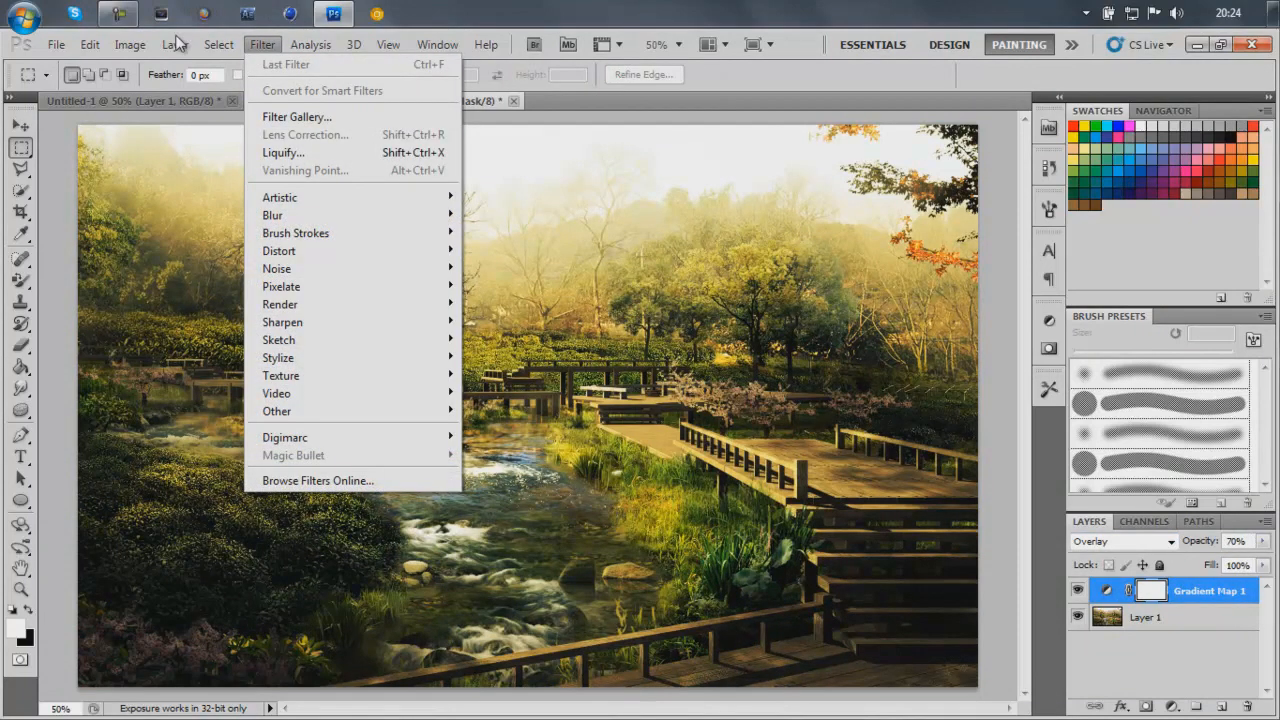
Step: Add Gradient Map 2 and set its shadow stop to deep purple
{"action": "left_click", "coordinate": [176, 44]}
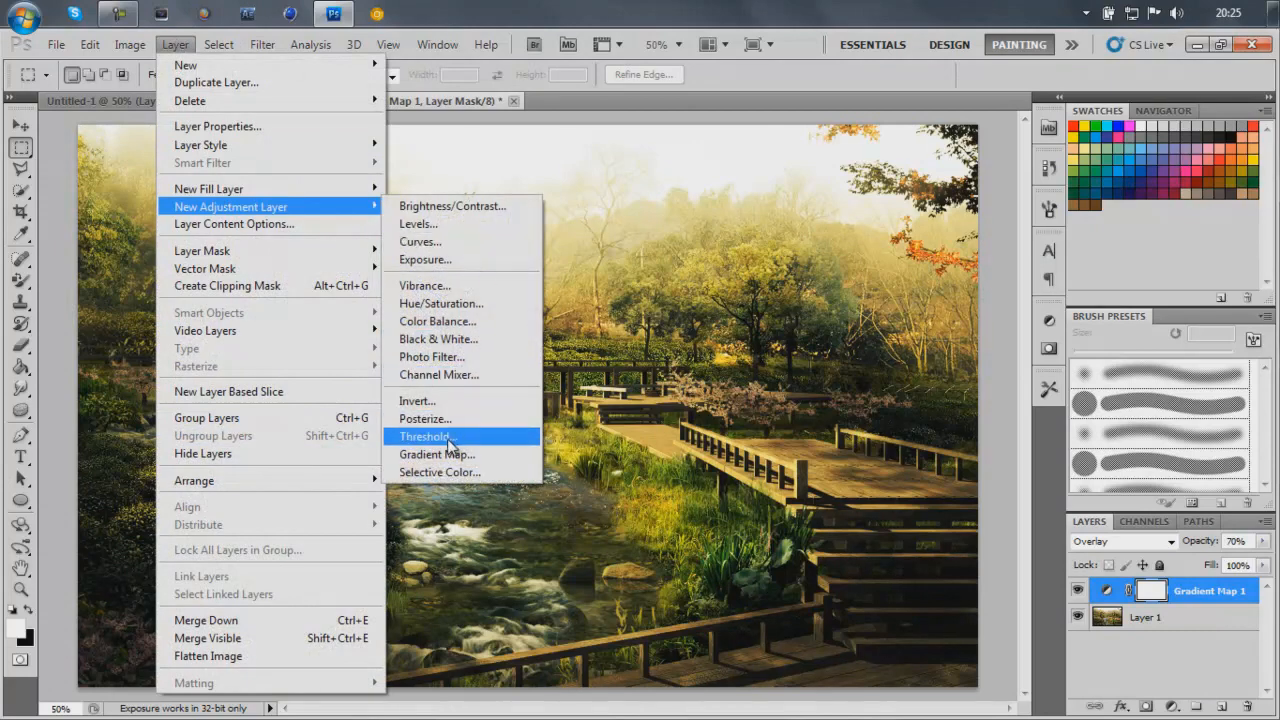
{"action": "left_click", "coordinate": [436, 454]}
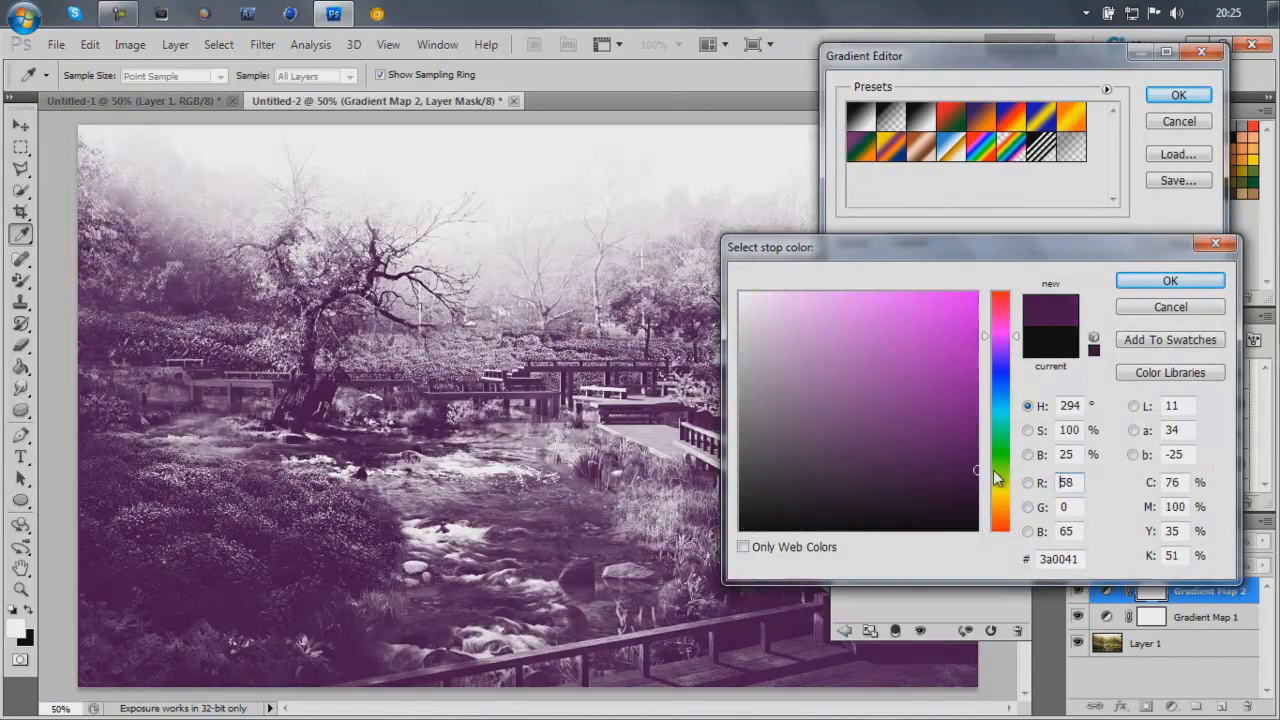
{"action": "left_click", "coordinate": [1000, 444]}
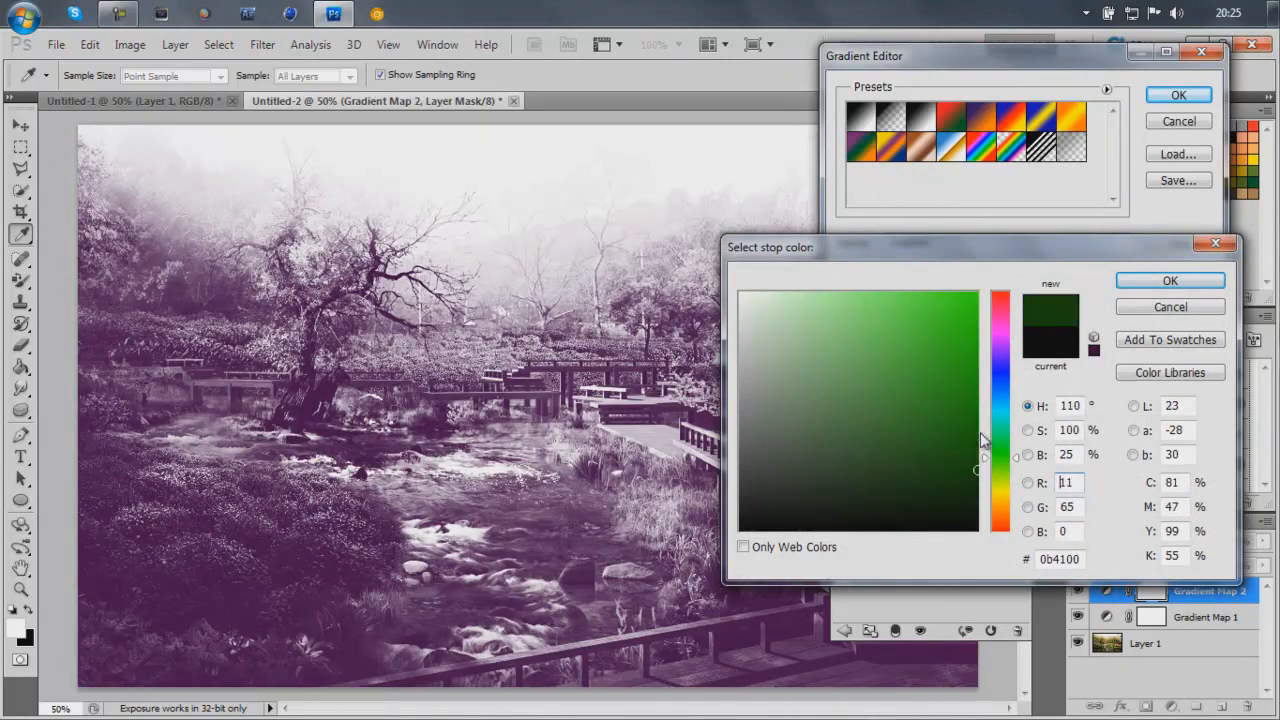
{"action": "left_click_drag", "start_coordinate": [1000, 440], "coordinate": [1000, 340]}
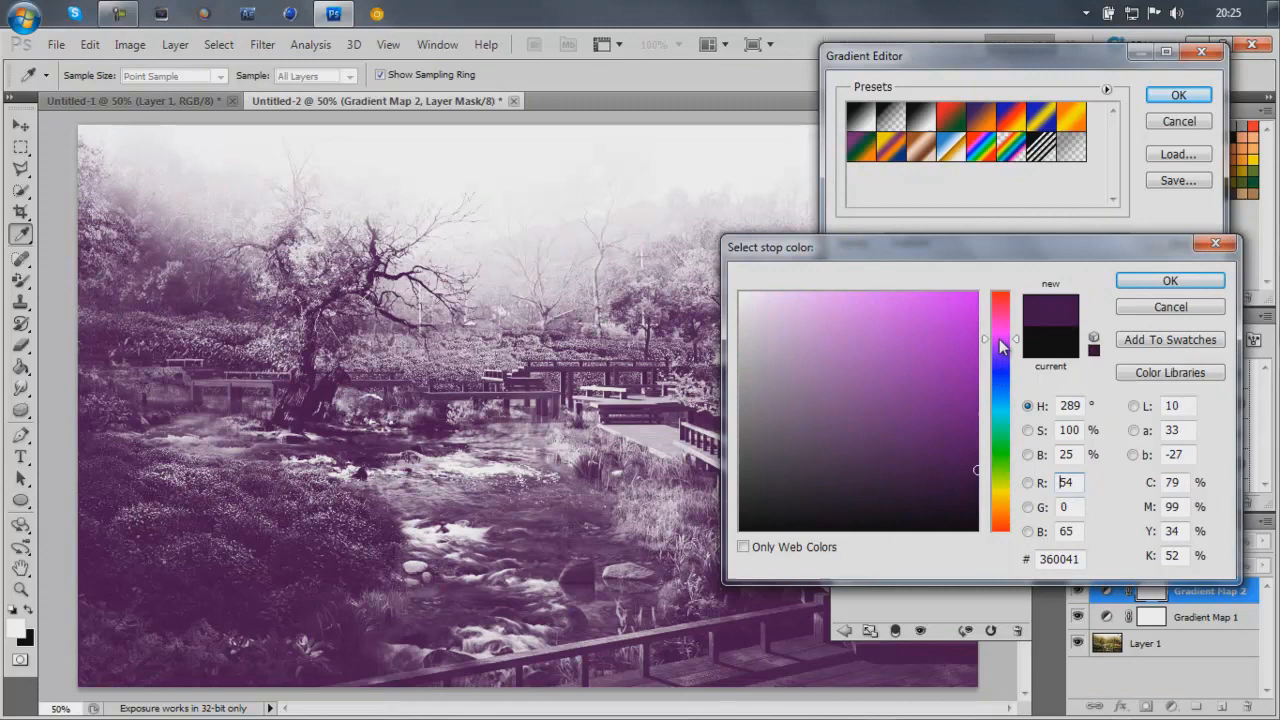
{"action": "left_click", "coordinate": [1170, 280]}
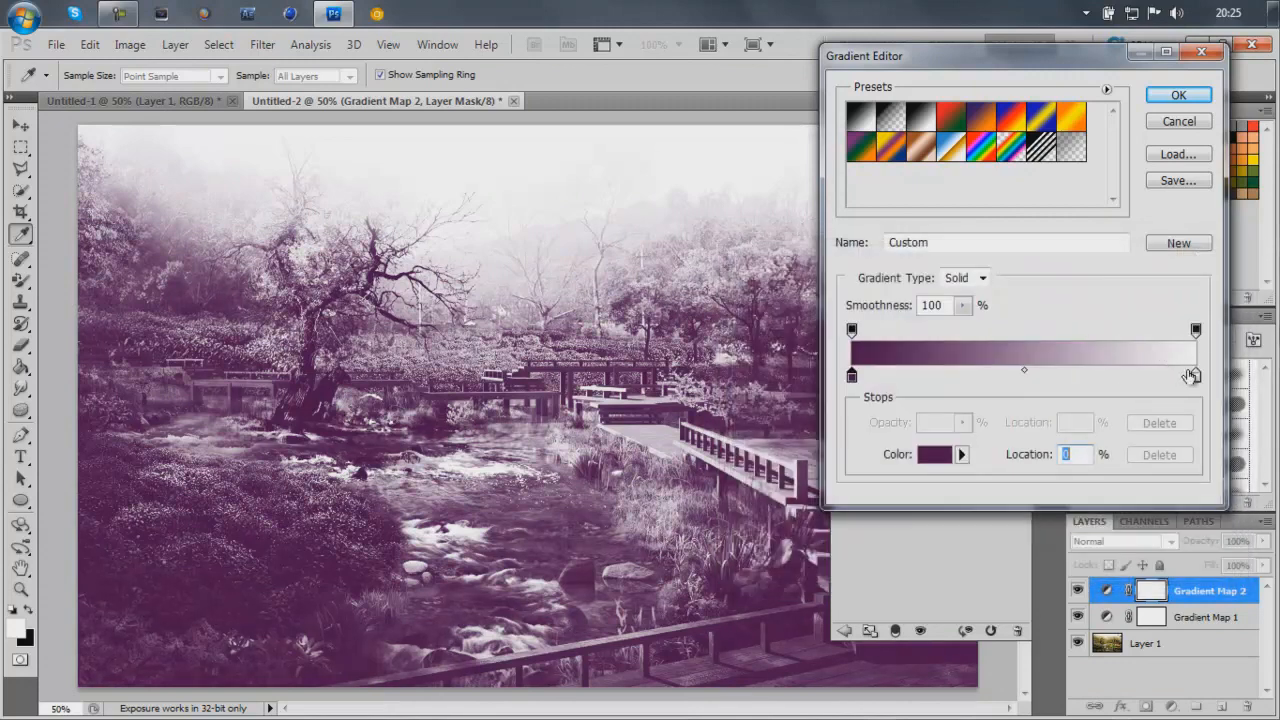
Step: Set the highlight stop to salmon red and blend the layer as Overlay
{"action": "left_click", "coordinate": [932, 454]}
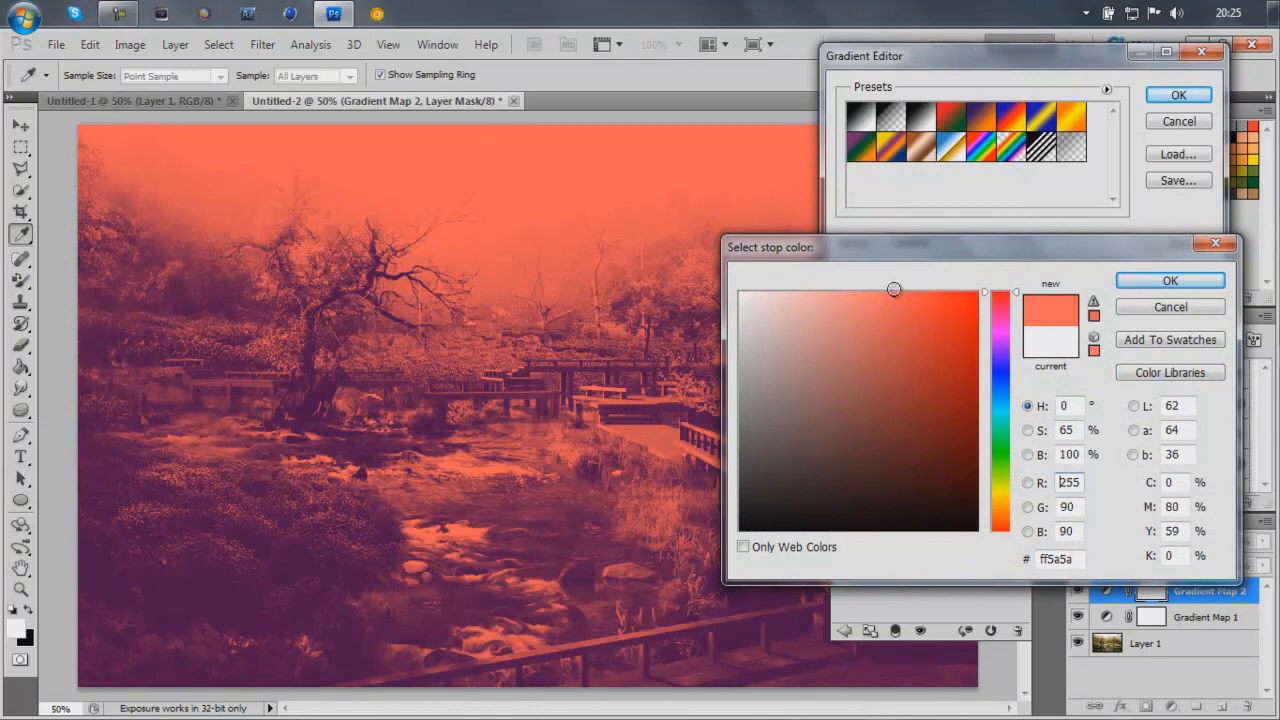
{"action": "left_click", "coordinate": [1168, 280]}
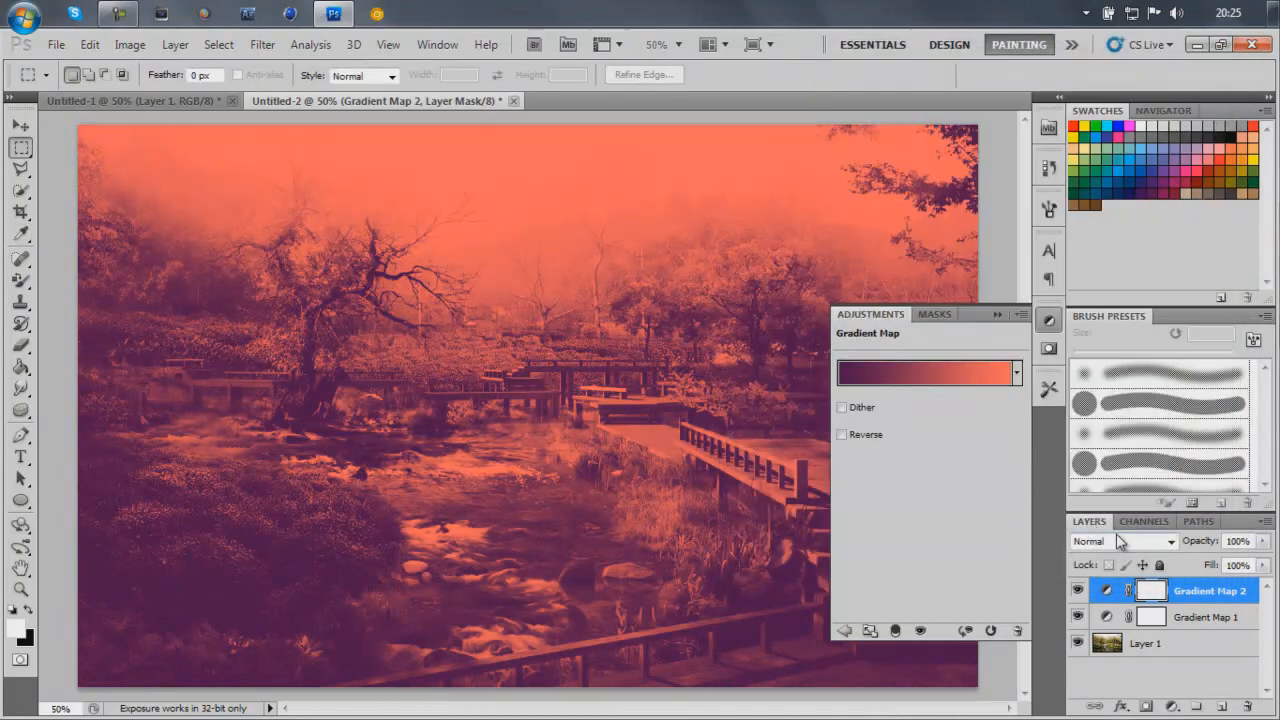
{"action": "left_click", "coordinate": [1120, 540]}
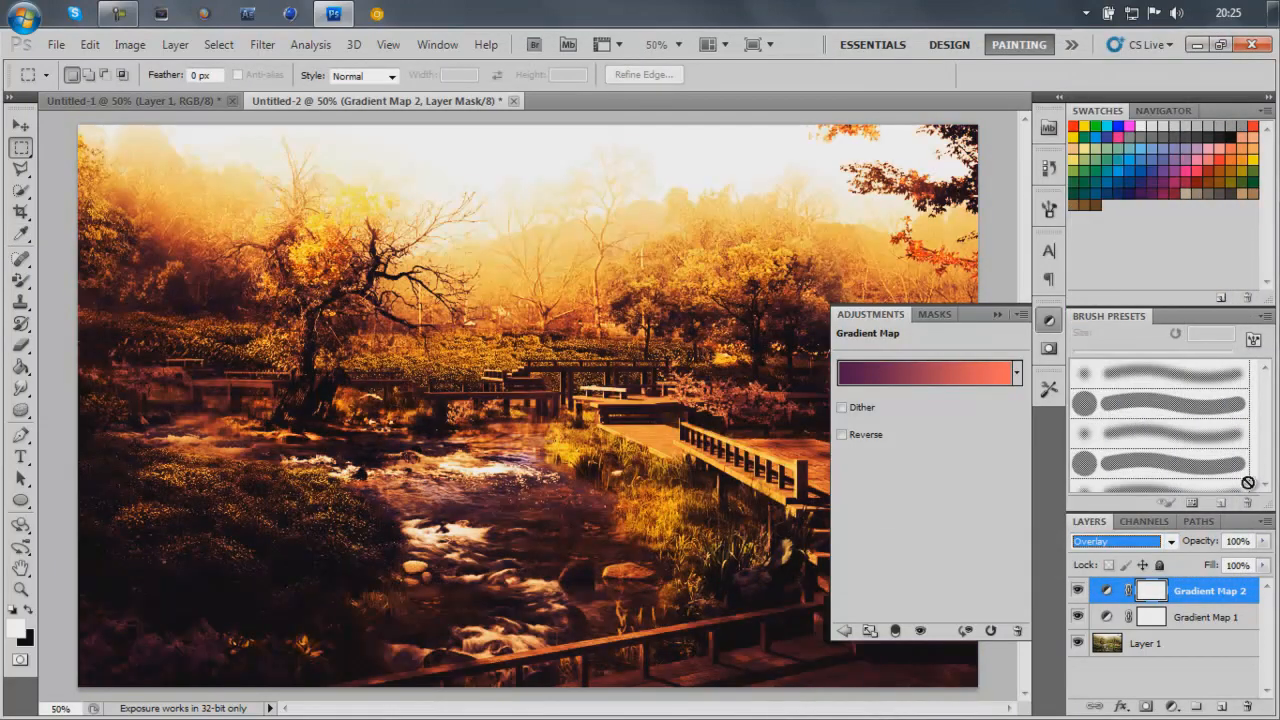
{"action": "left_click_drag", "start_coordinate": [1264, 560], "coordinate": [1204, 560]}
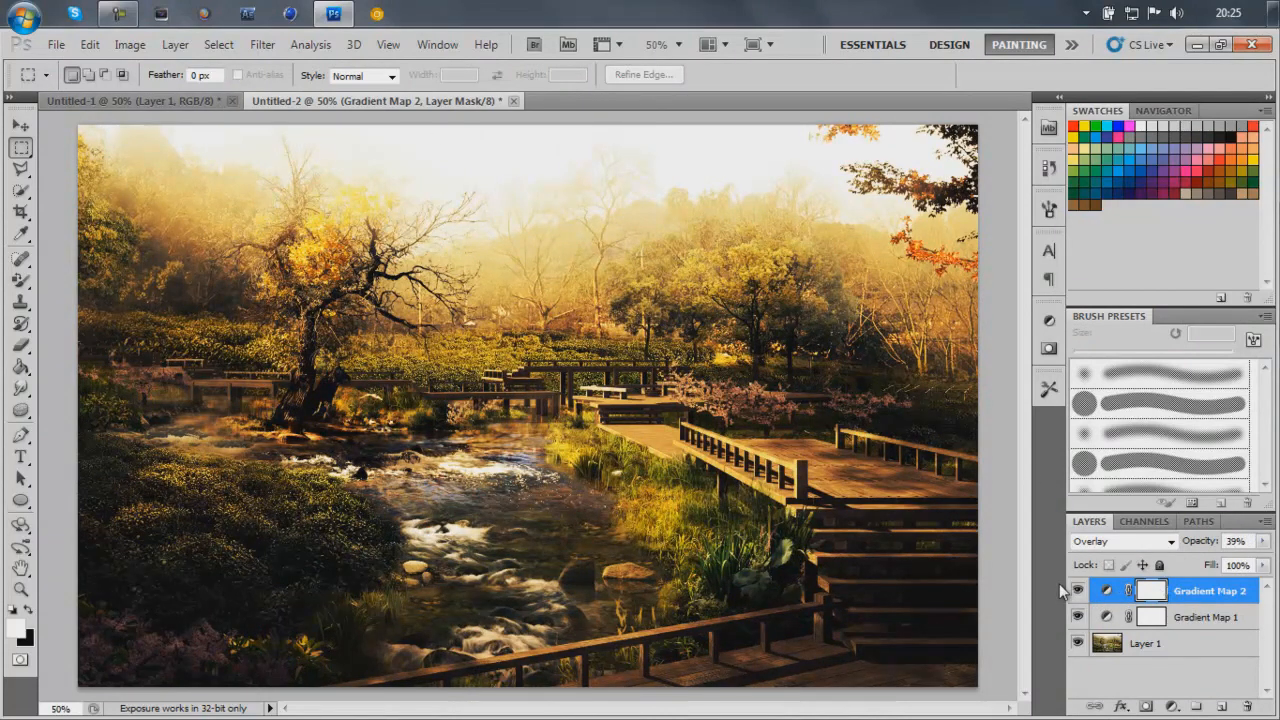
Step: Lower Gradient Map 2's opacity to 39%
{"action": "left_click", "coordinate": [1078, 590]}
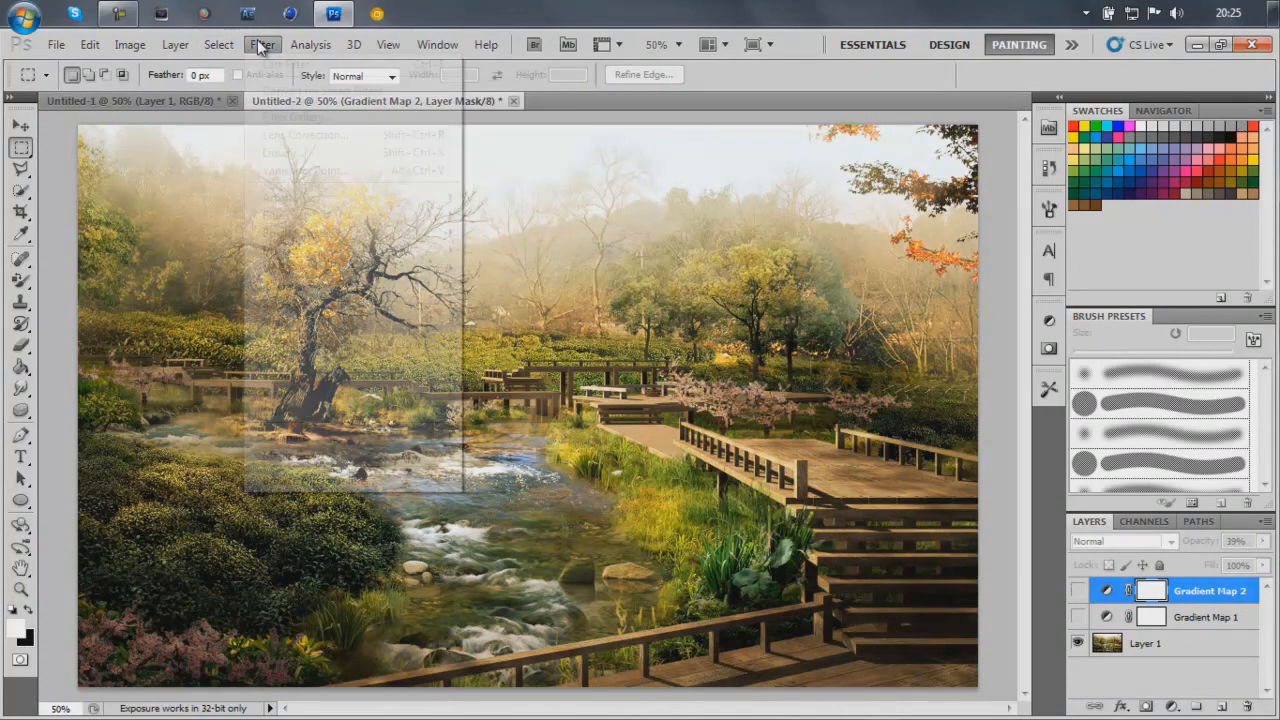
{"action": "left_click", "coordinate": [176, 44]}
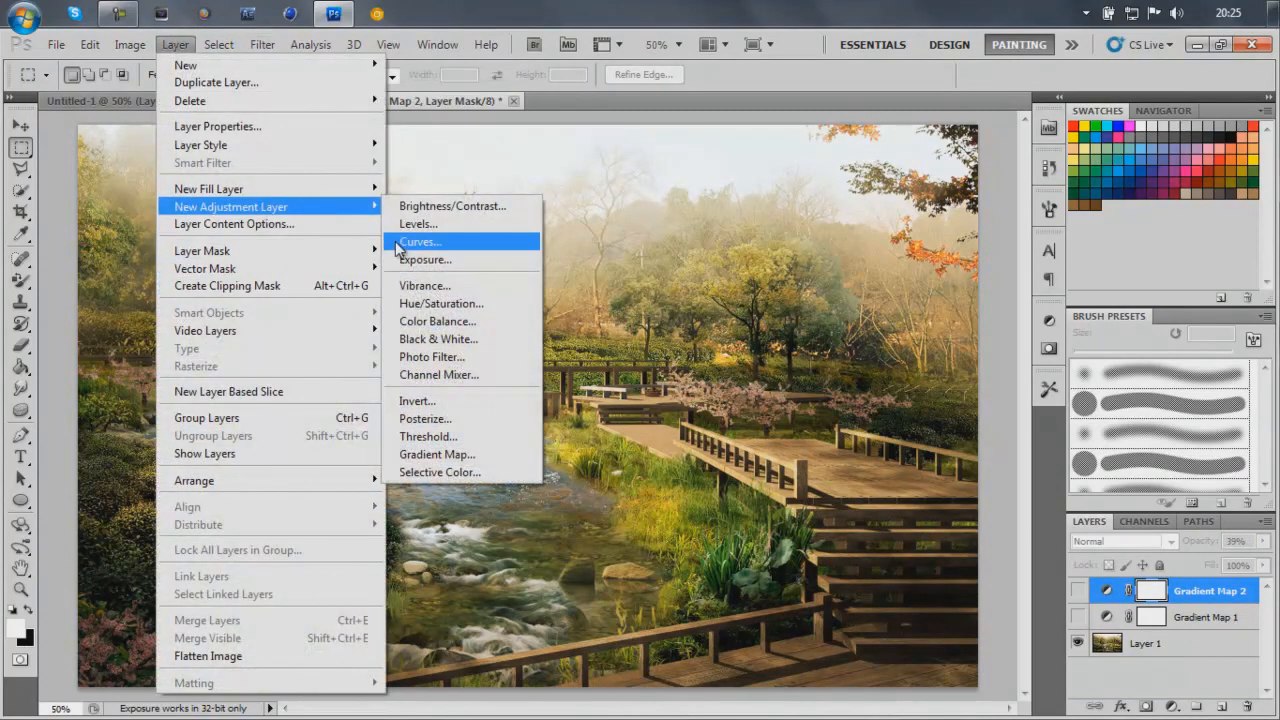
Step: Add Gradient Map 3 and set its shadow stop to dark red #320000
{"action": "left_click", "coordinate": [436, 454]}
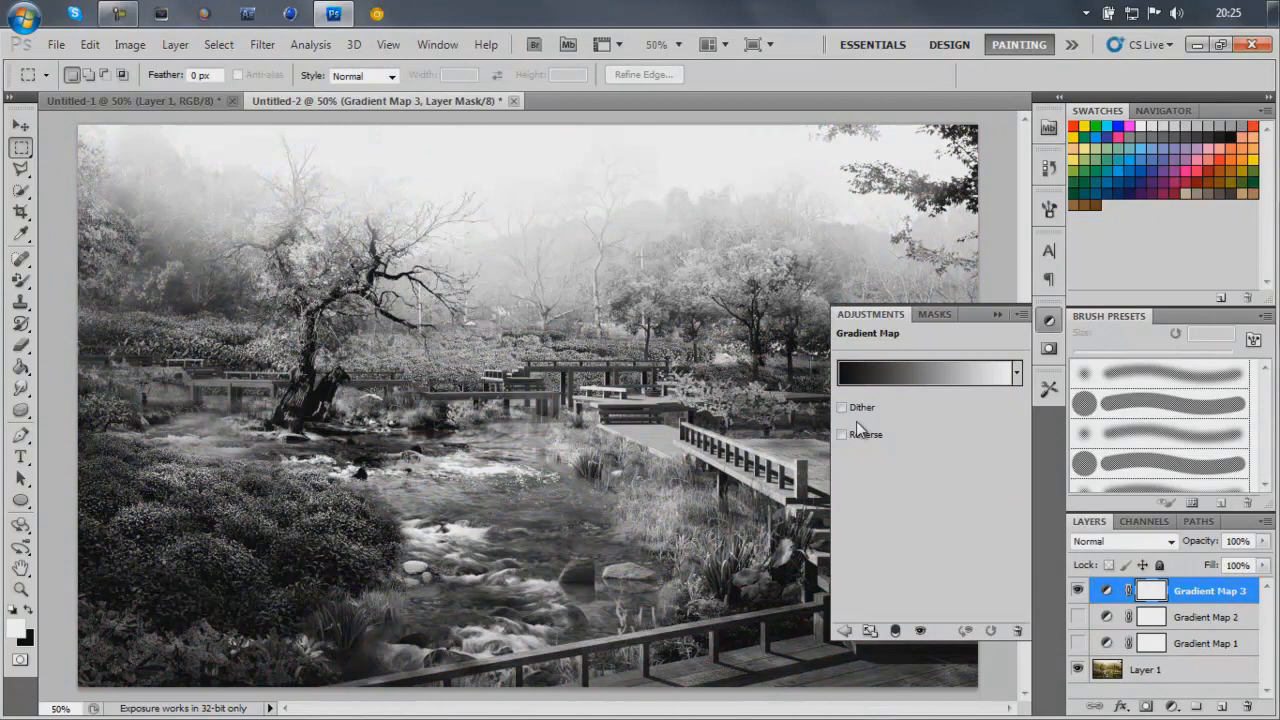
{"action": "left_click", "coordinate": [928, 372]}
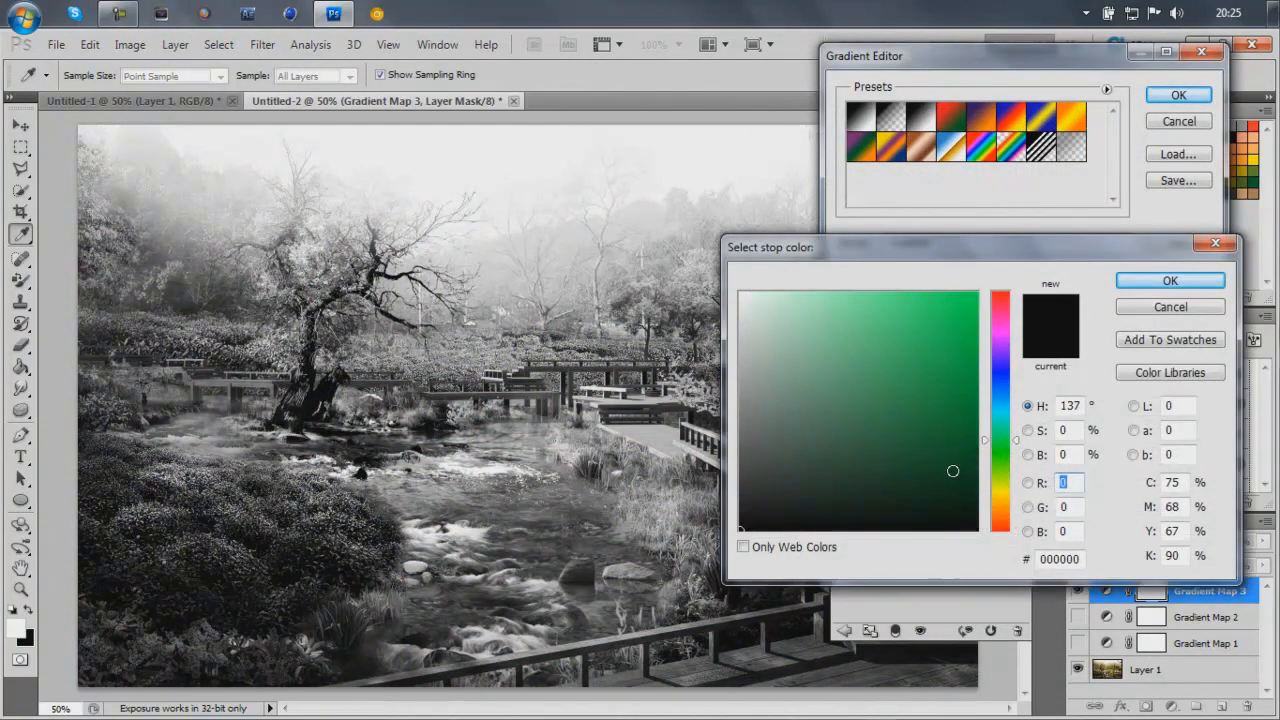
{"action": "left_click", "coordinate": [998, 480]}
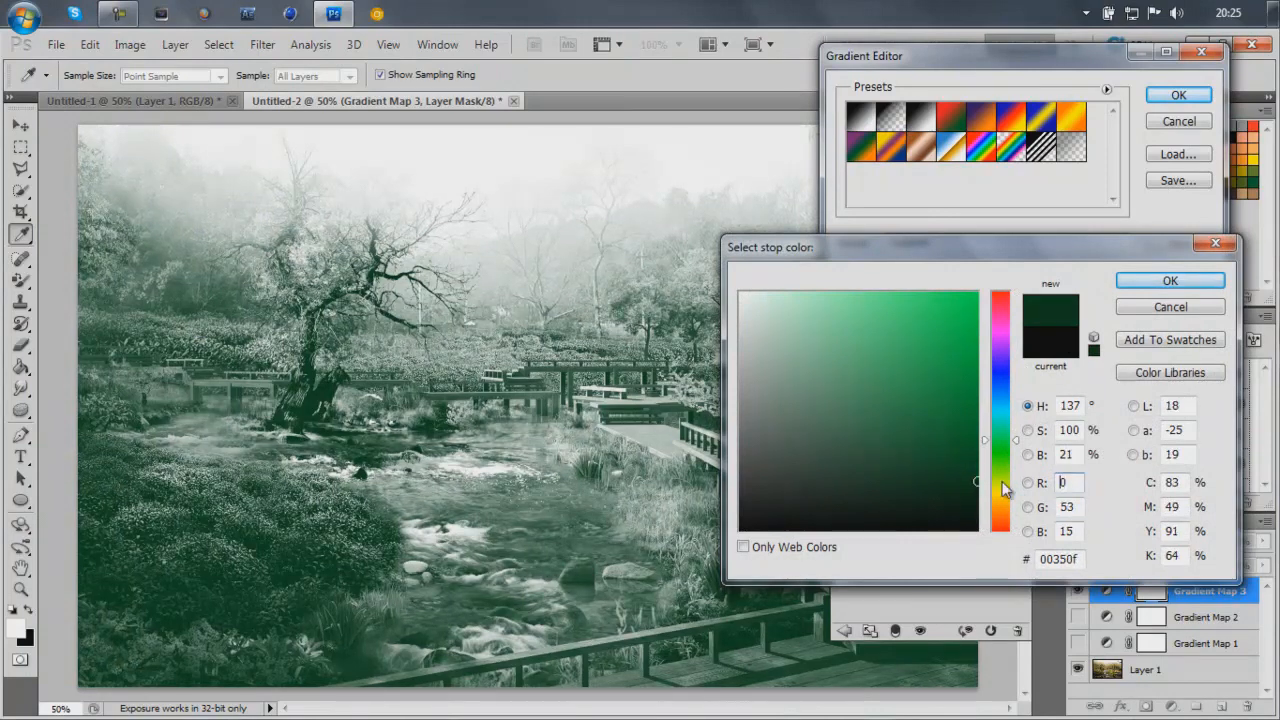
{"action": "left_click", "coordinate": [952, 452]}
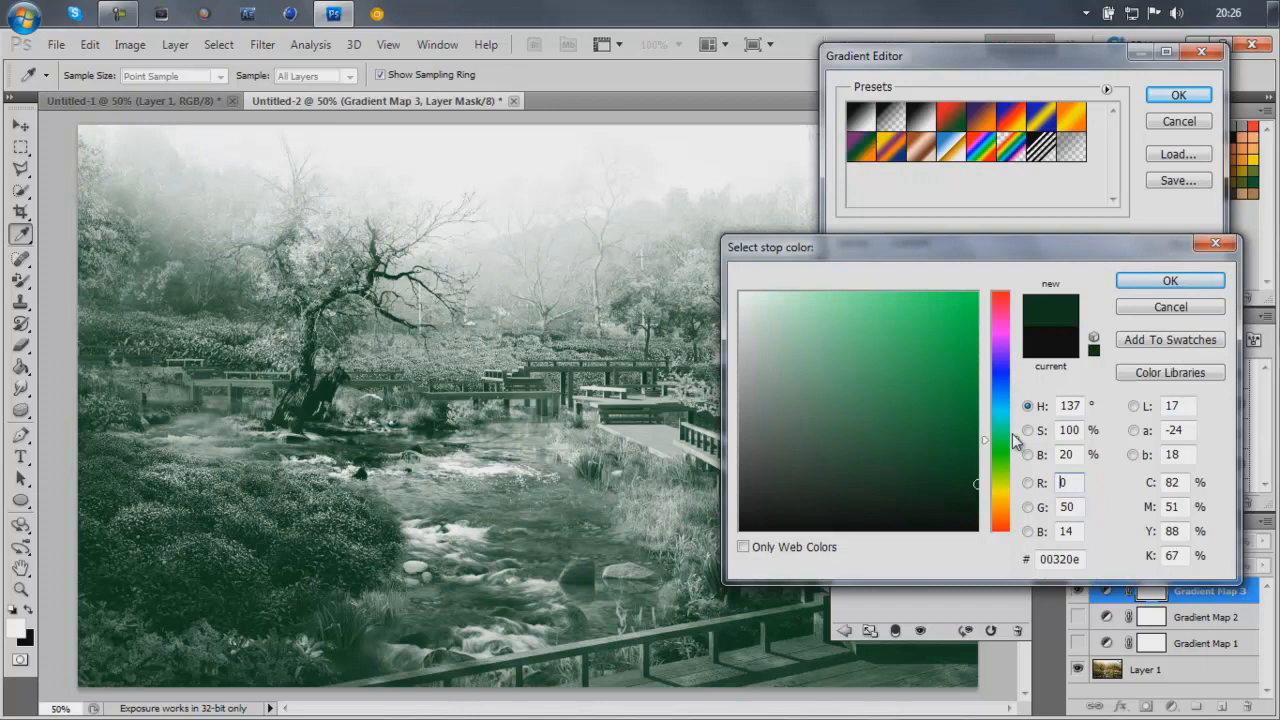
{"action": "mouse_move", "coordinate": [998, 400]}
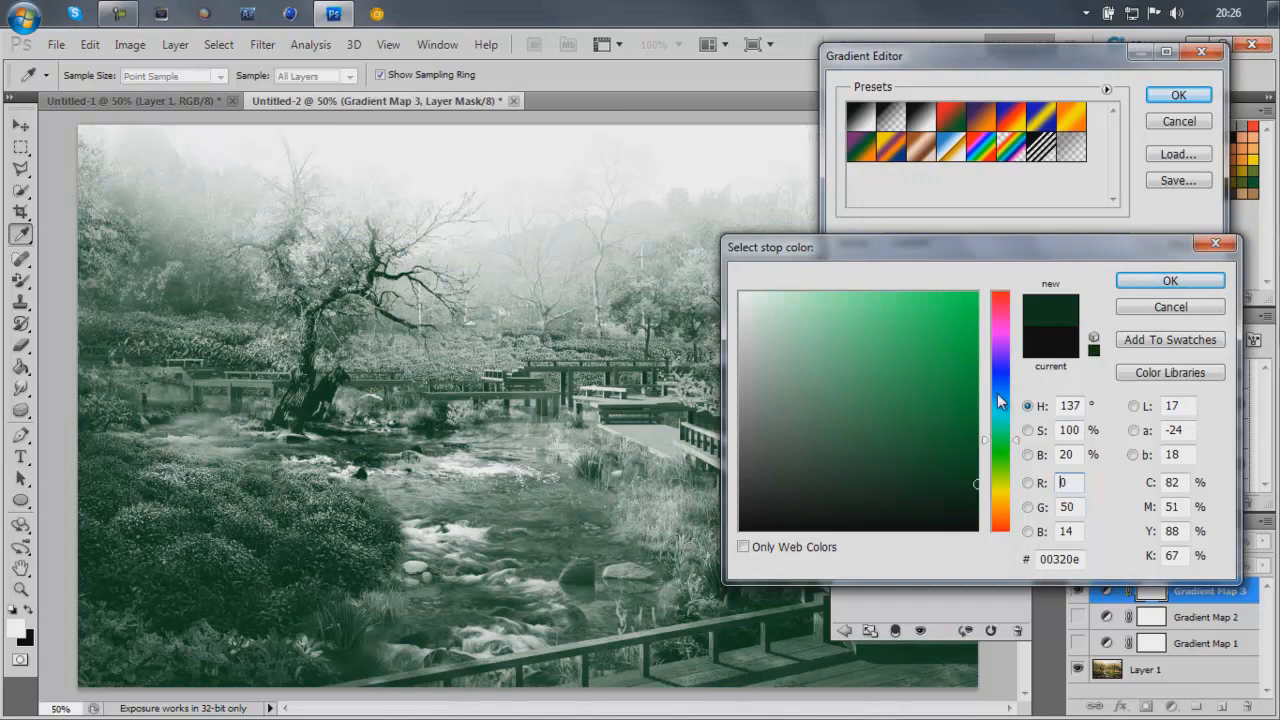
{"action": "mouse_move", "coordinate": [1016, 356]}
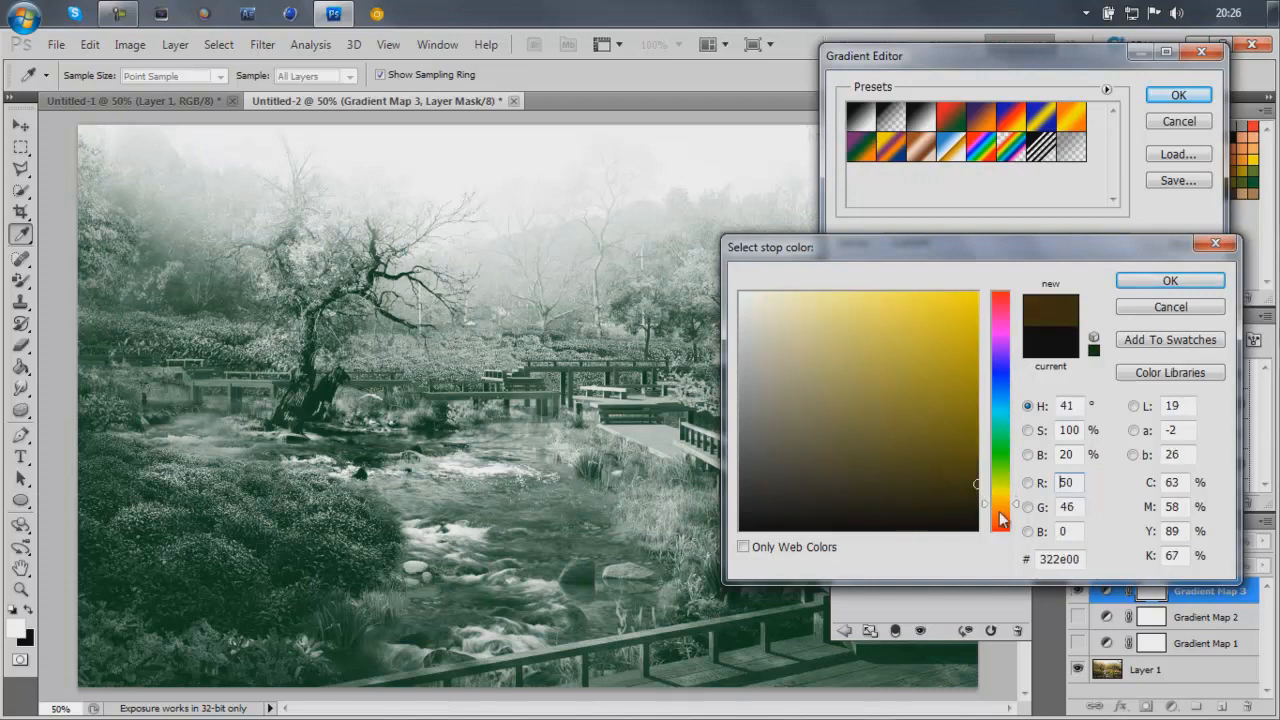
{"action": "left_click", "coordinate": [1000, 512]}
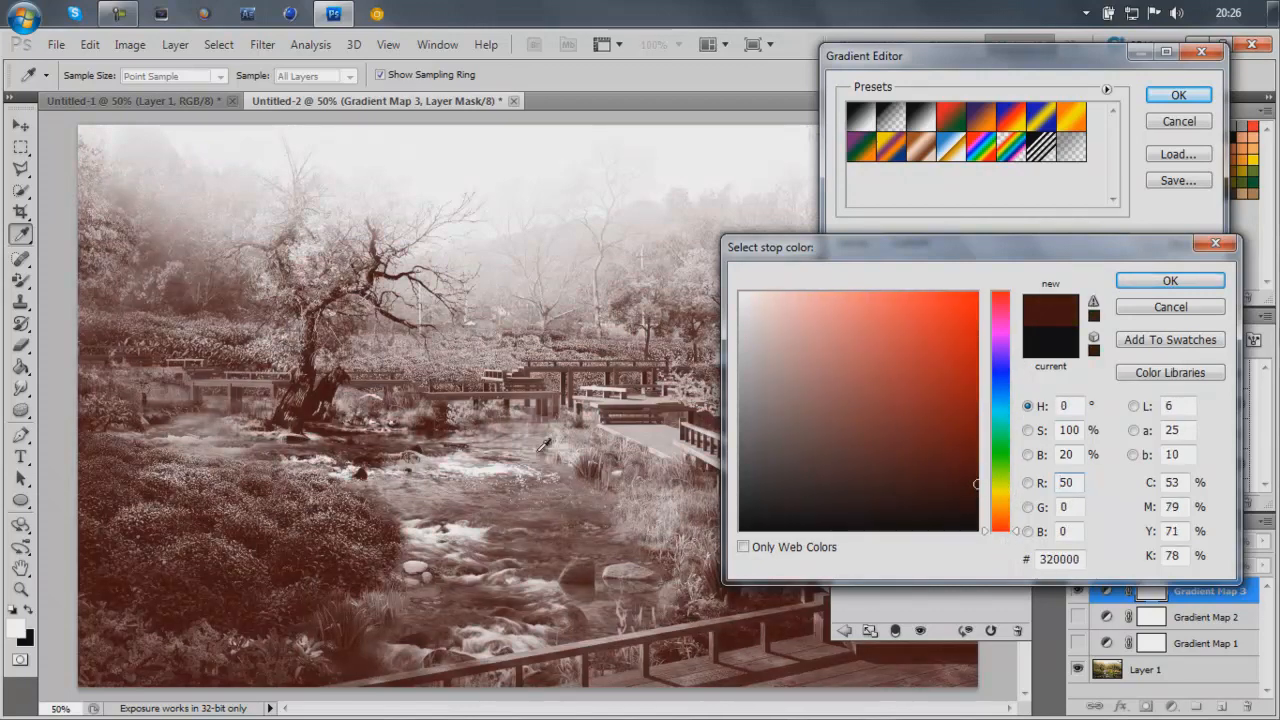
{"action": "left_click", "coordinate": [1168, 280]}
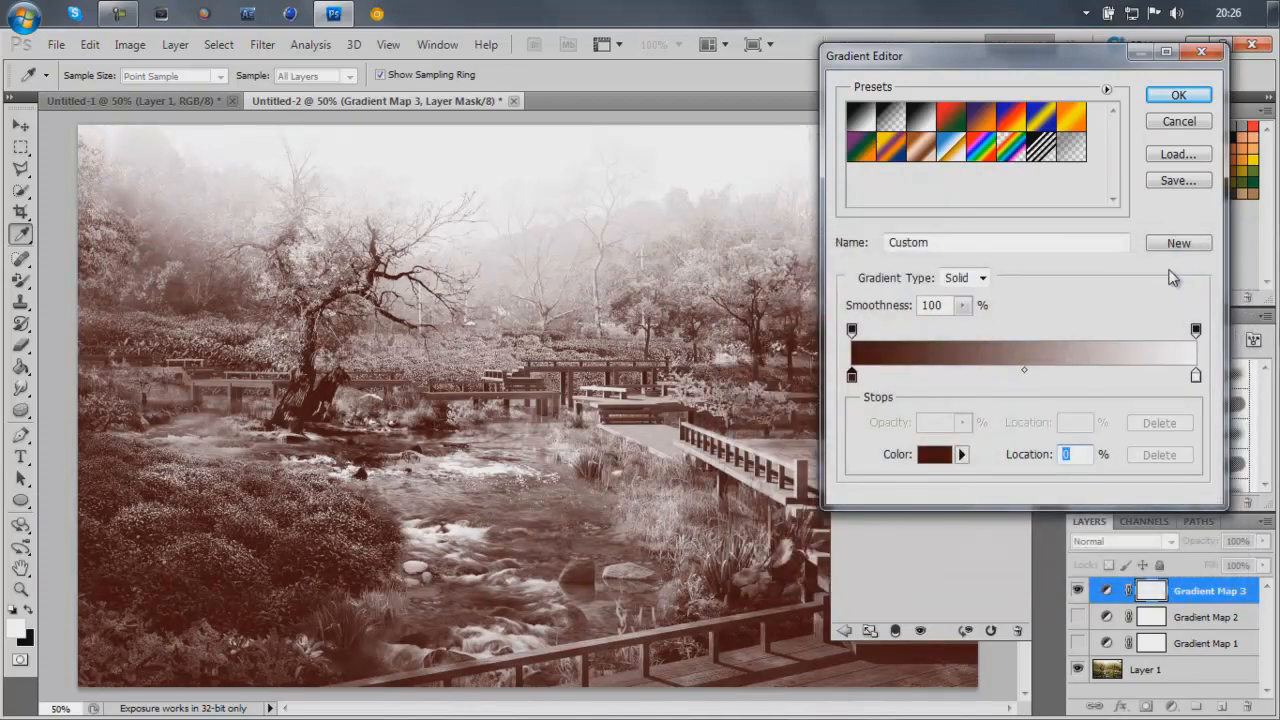
Step: Set the highlight stop to light blue and accept the dark-red-to-blue gradient
{"action": "left_click", "coordinate": [944, 454]}
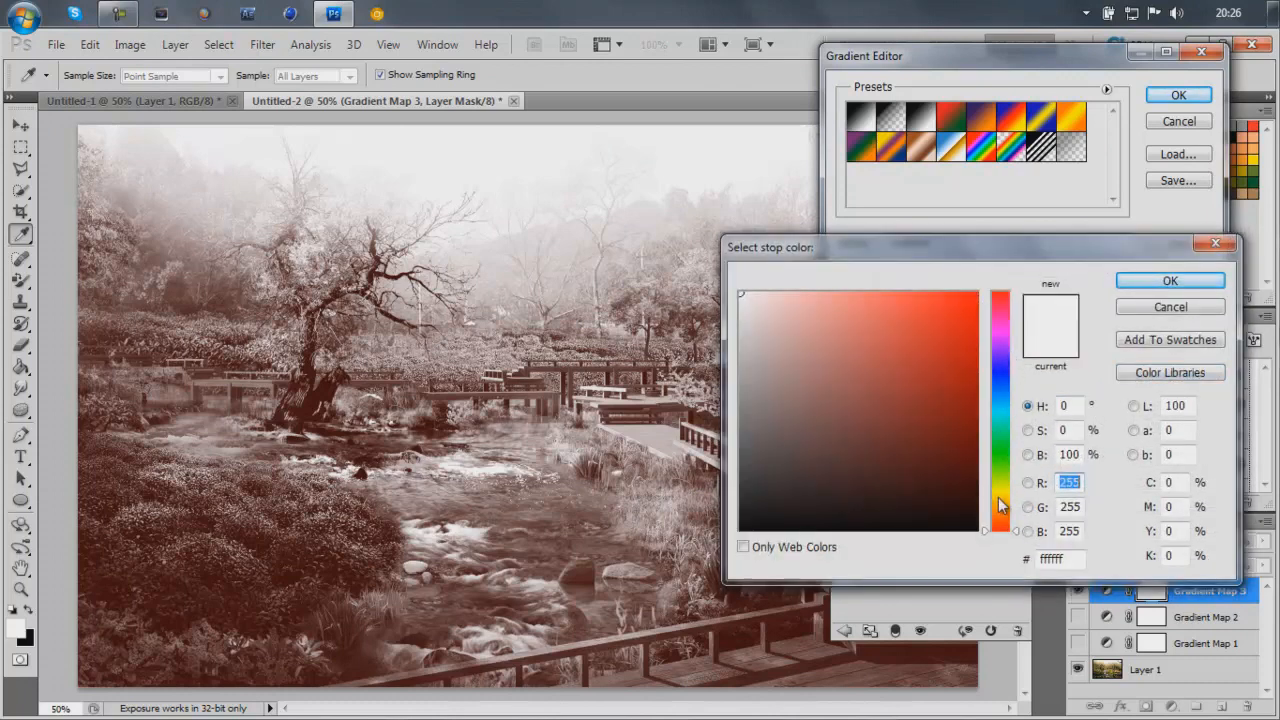
{"action": "left_click_drag", "start_coordinate": [1000, 504], "coordinate": [1000, 518]}
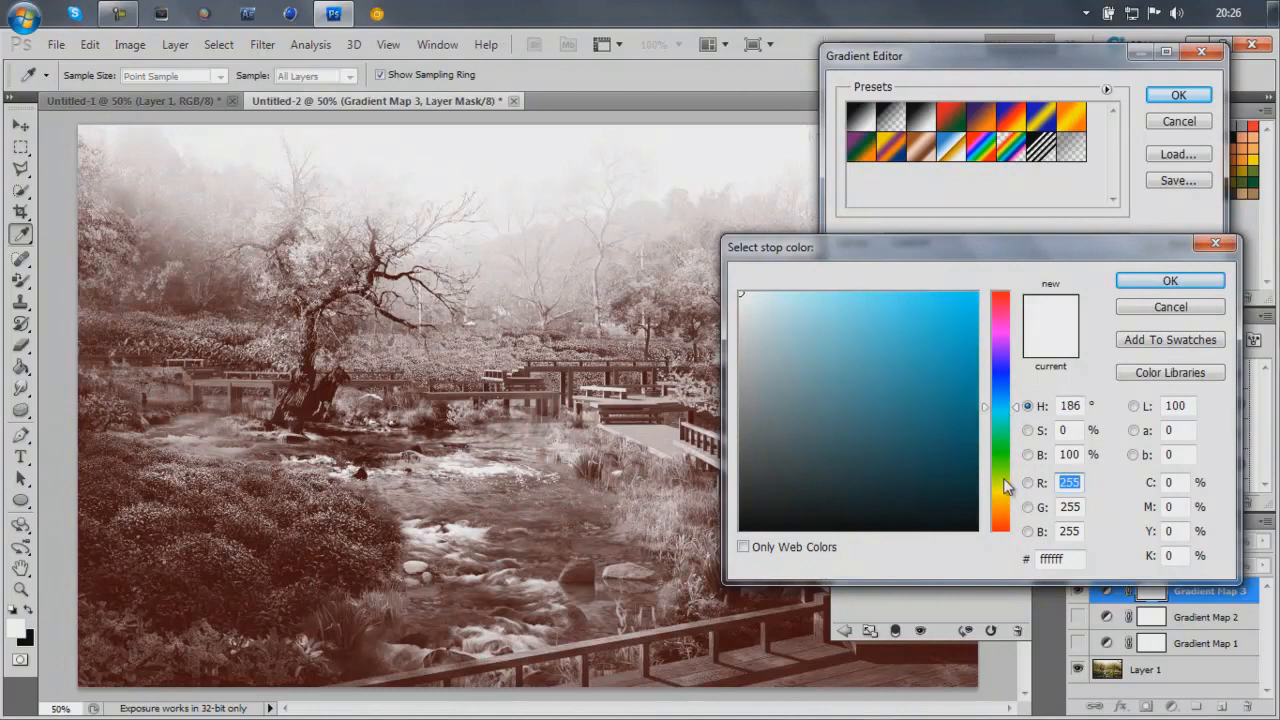
{"action": "mouse_move", "coordinate": [990, 304]}
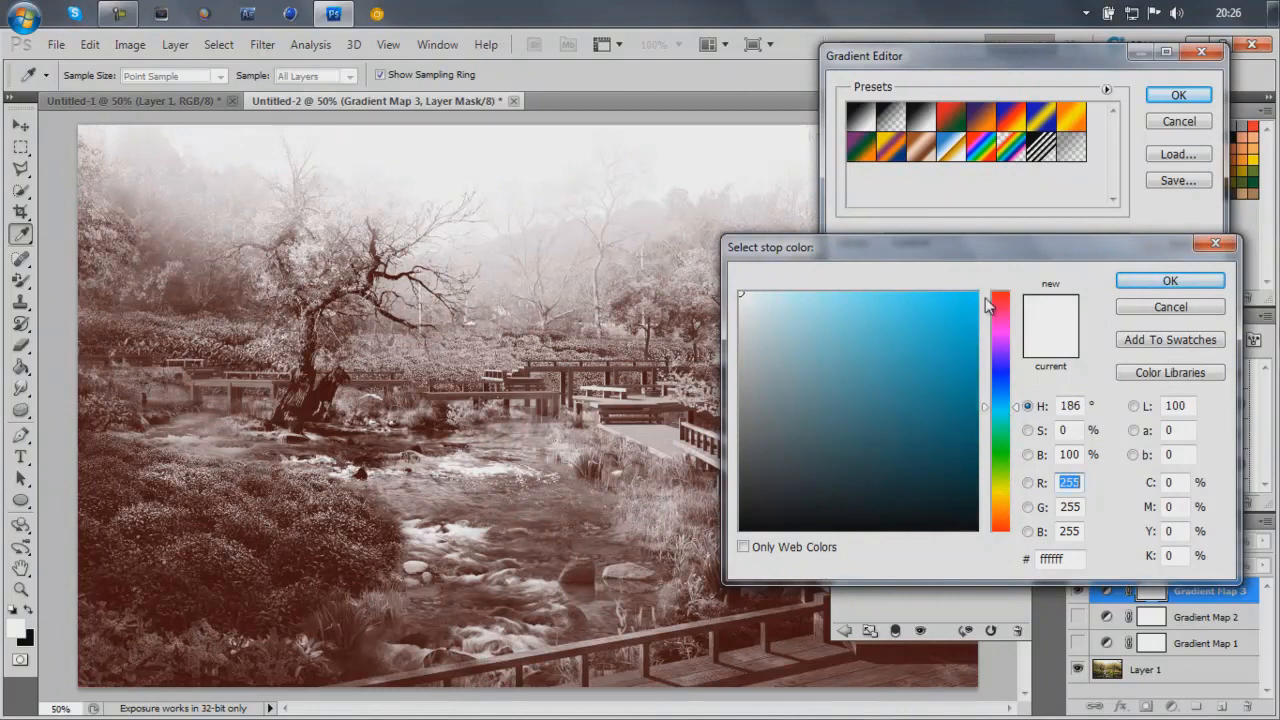
{"action": "left_click", "coordinate": [984, 276]}
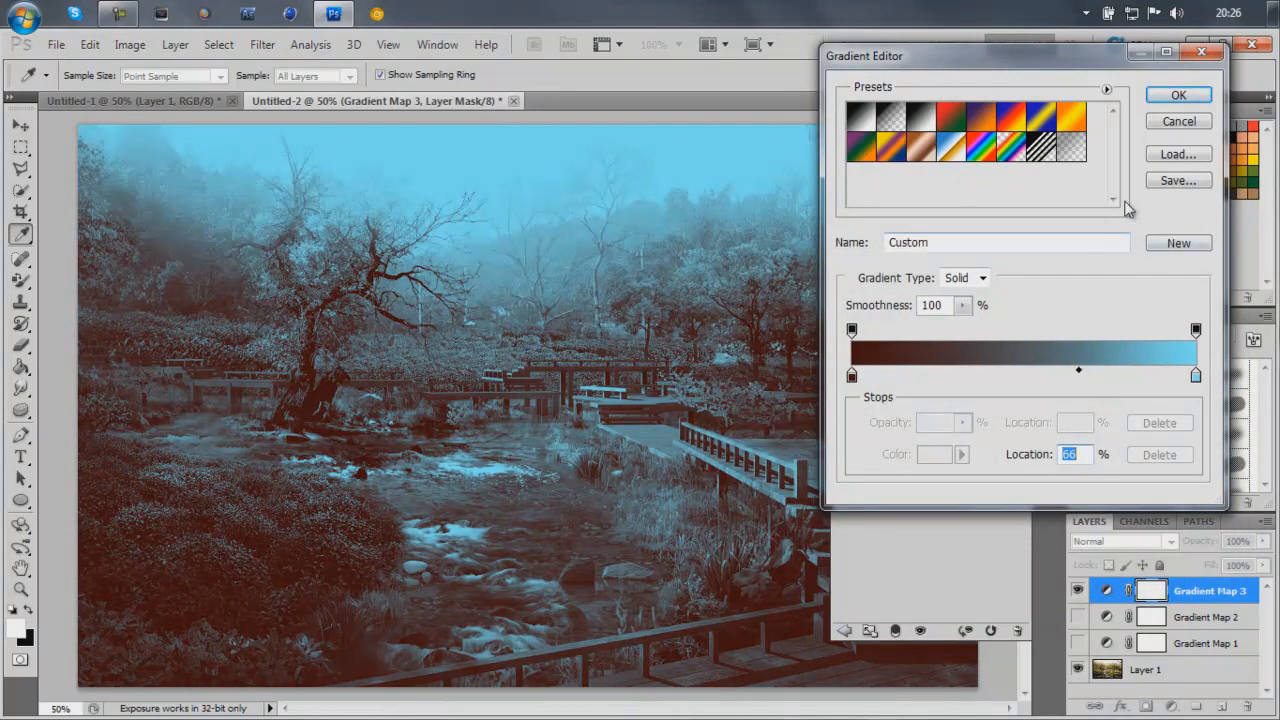
{"action": "left_click", "coordinate": [1192, 376]}
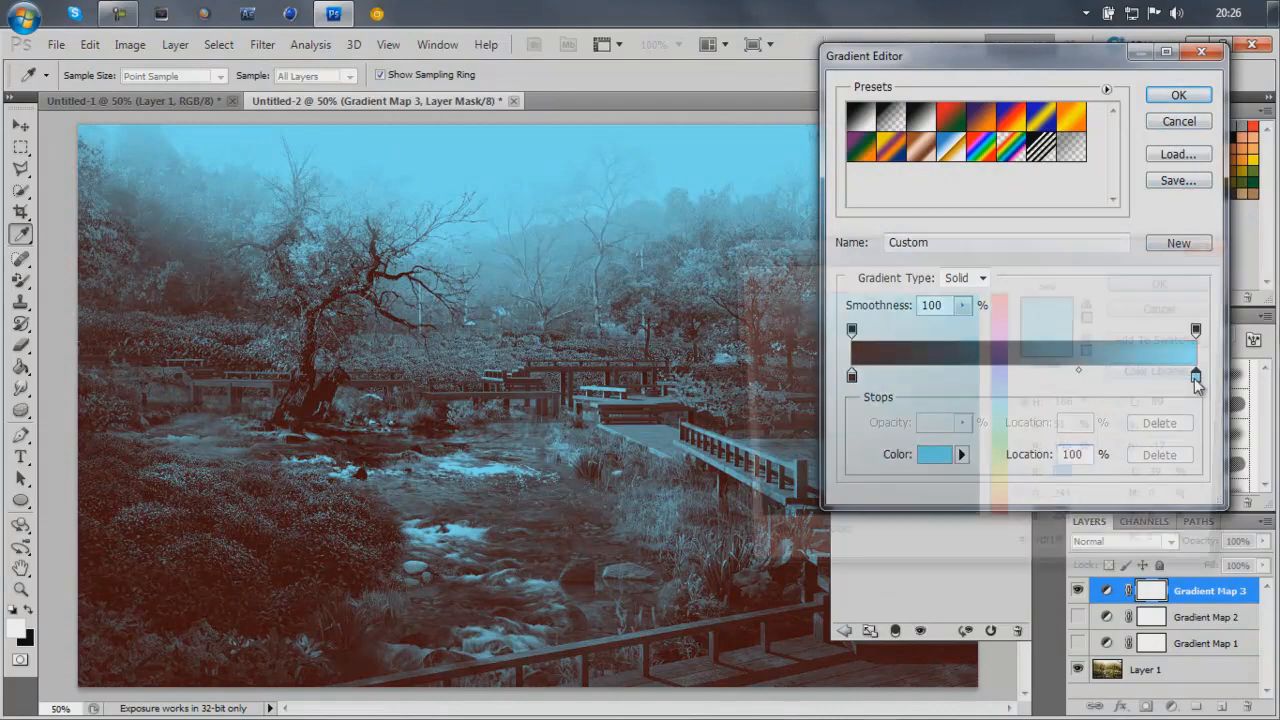
{"action": "left_click", "coordinate": [1180, 94]}
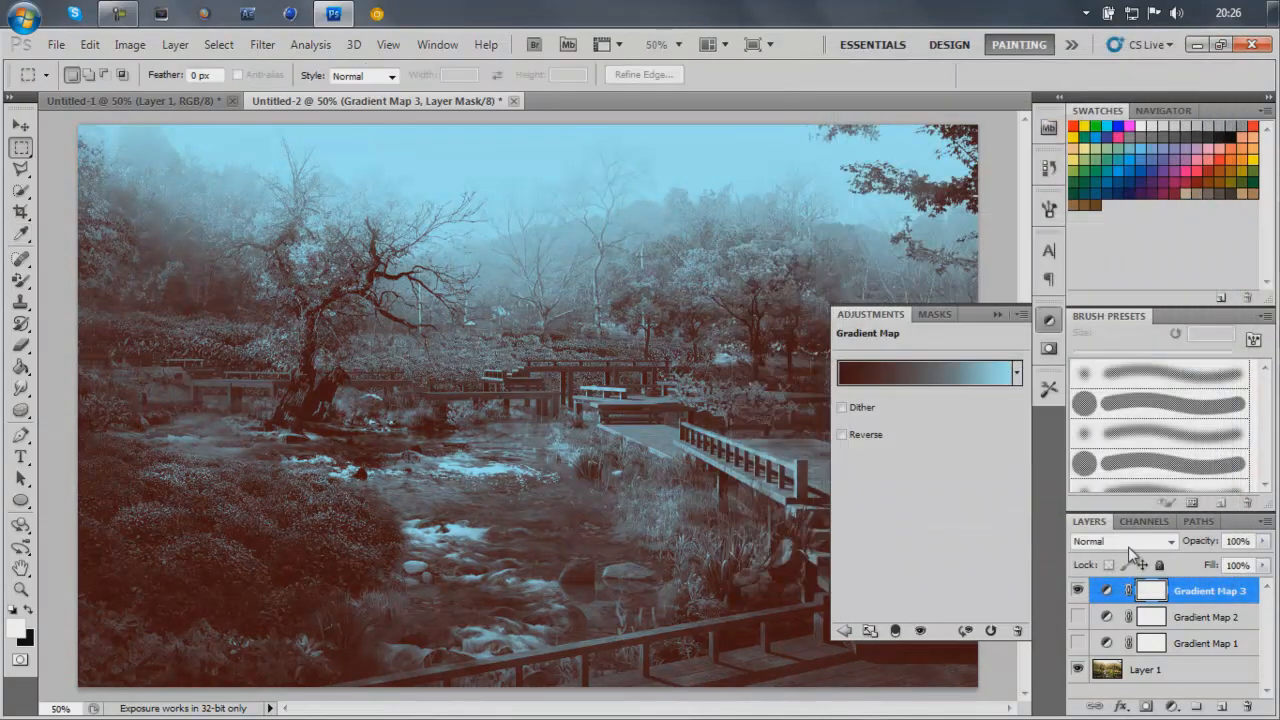
Step: Blend Gradient Map 3 as Overlay at 50% opacity, toggling its visibility to compare
{"action": "left_click", "coordinate": [1120, 540]}
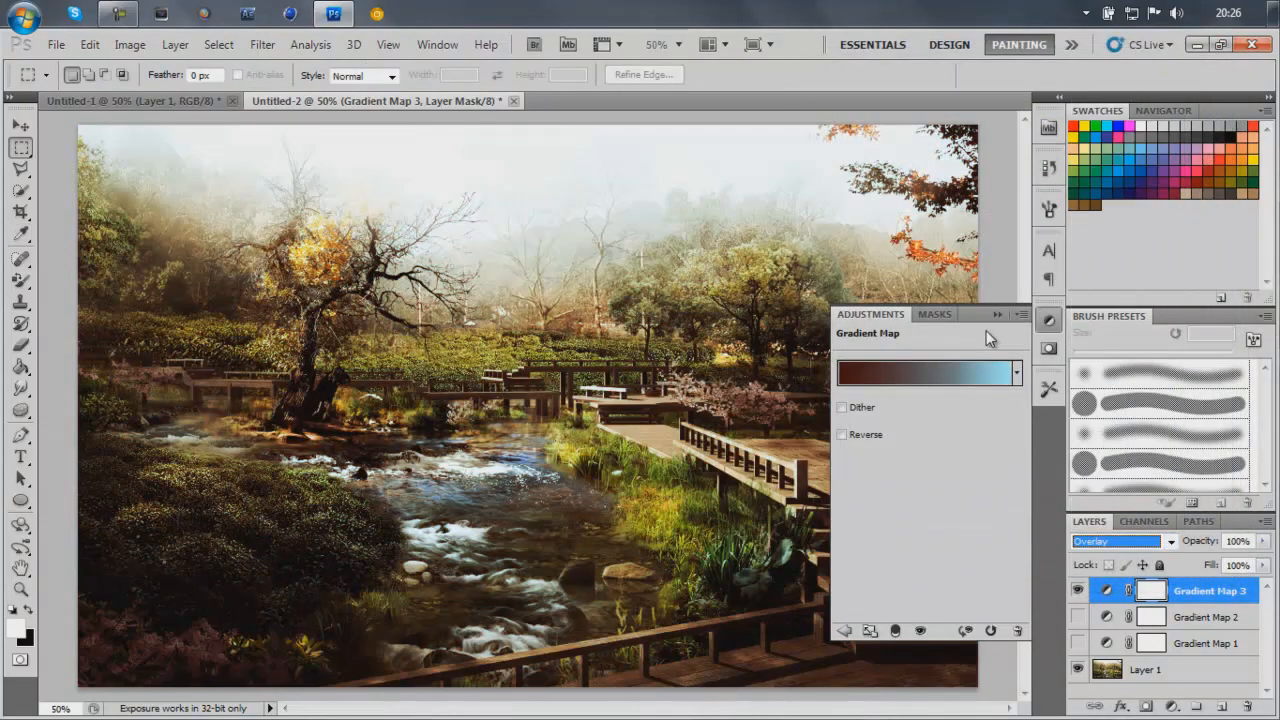
{"action": "left_click", "coordinate": [1080, 590]}
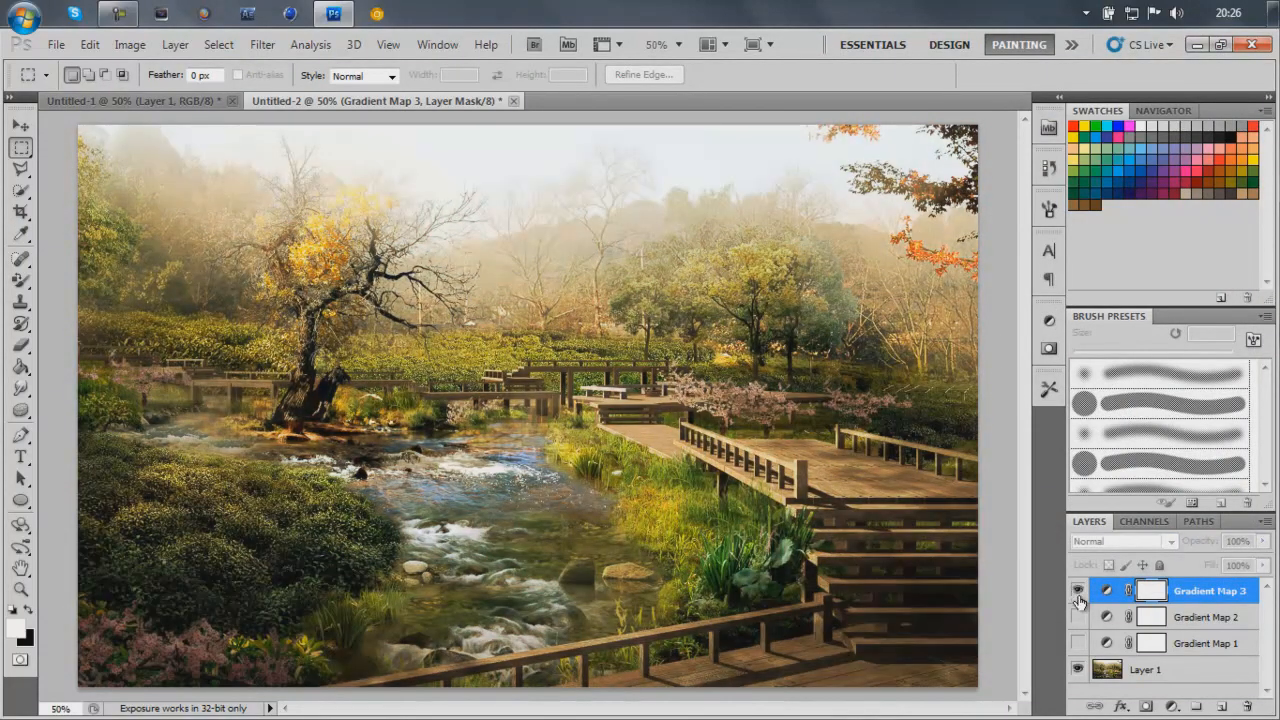
{"action": "left_click", "coordinate": [1120, 540]}
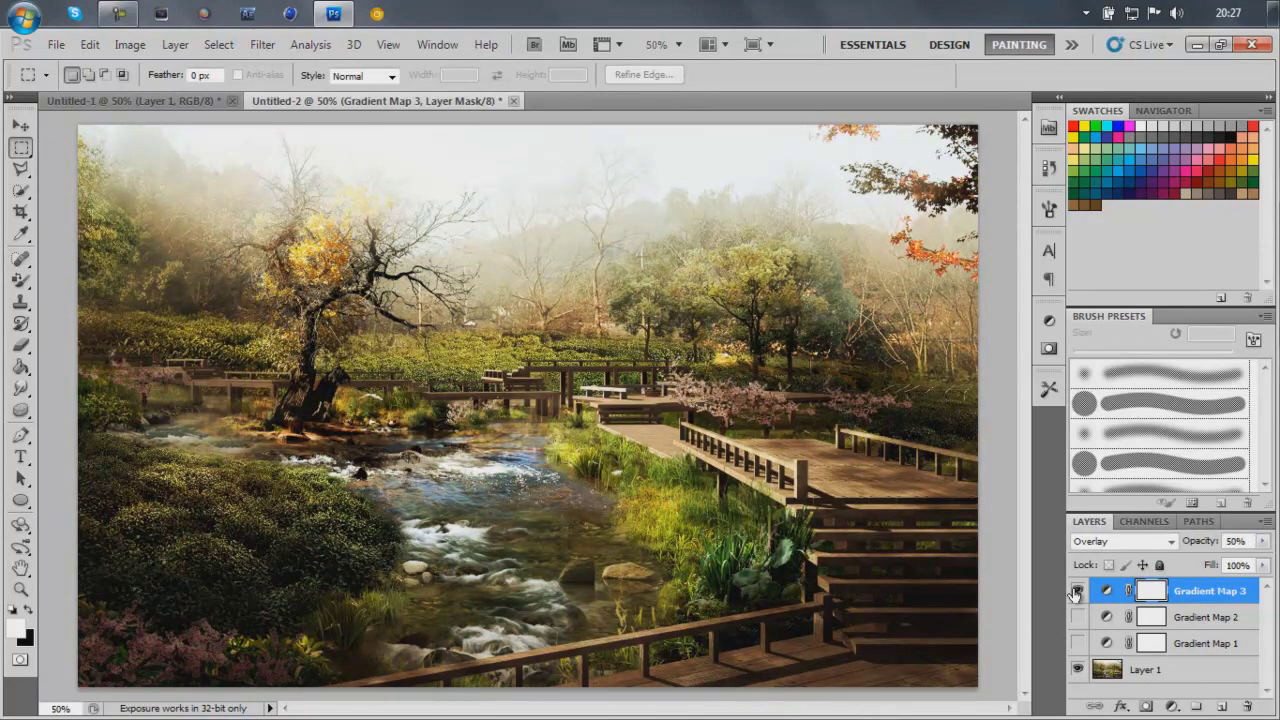
{"action": "left_click", "coordinate": [1236, 540]}
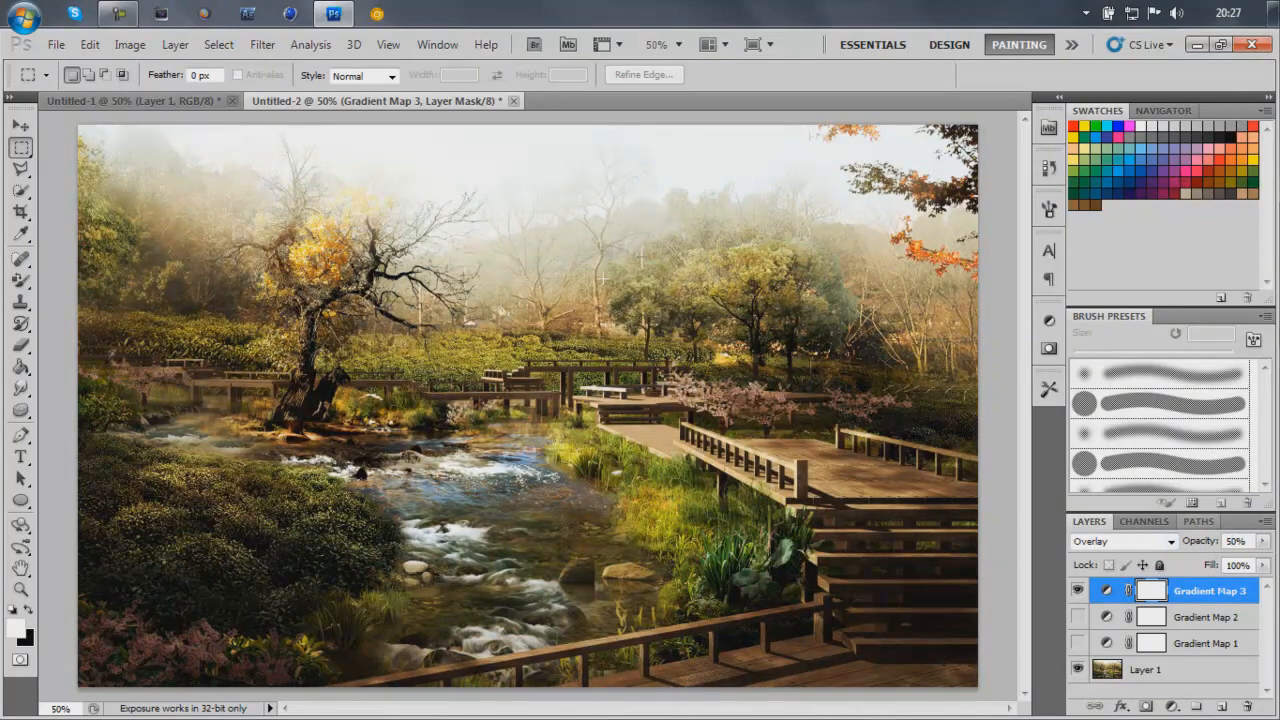
{"action": "left_click", "coordinate": [176, 44]}
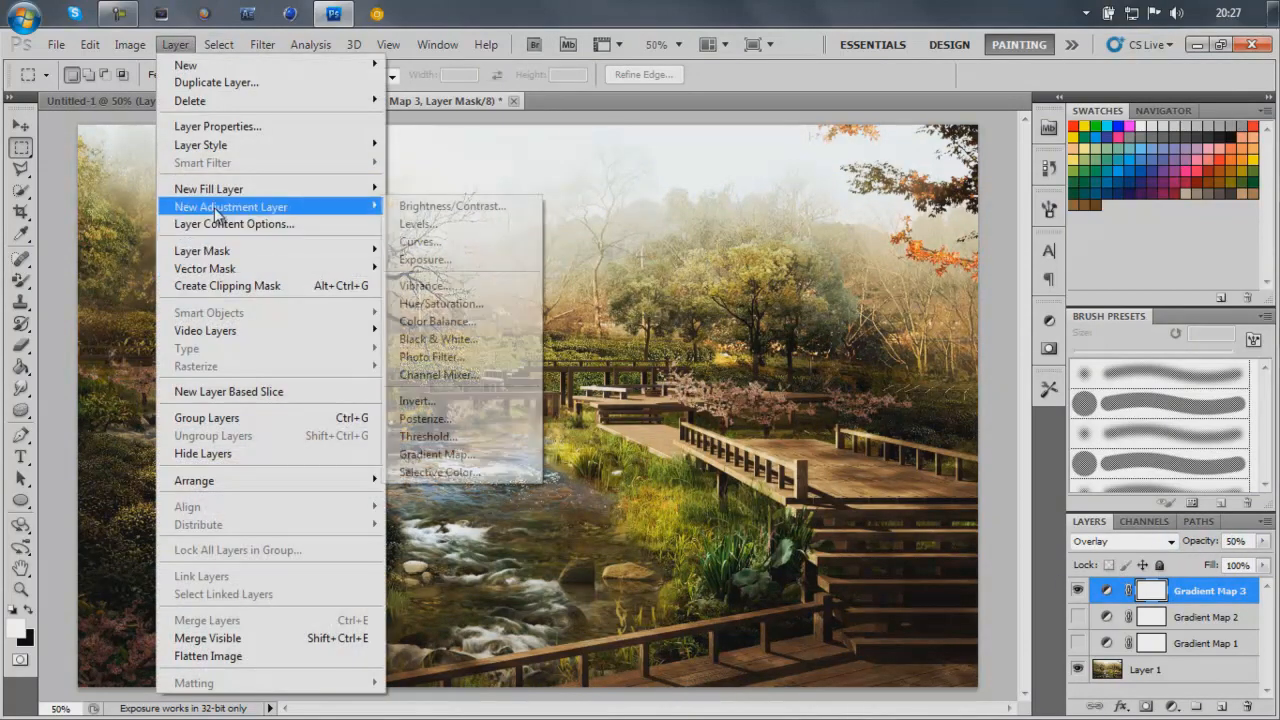
Step: Add Gradient Map 4 and set its dark stop to olive yellow #373500
{"action": "left_click", "coordinate": [432, 454]}
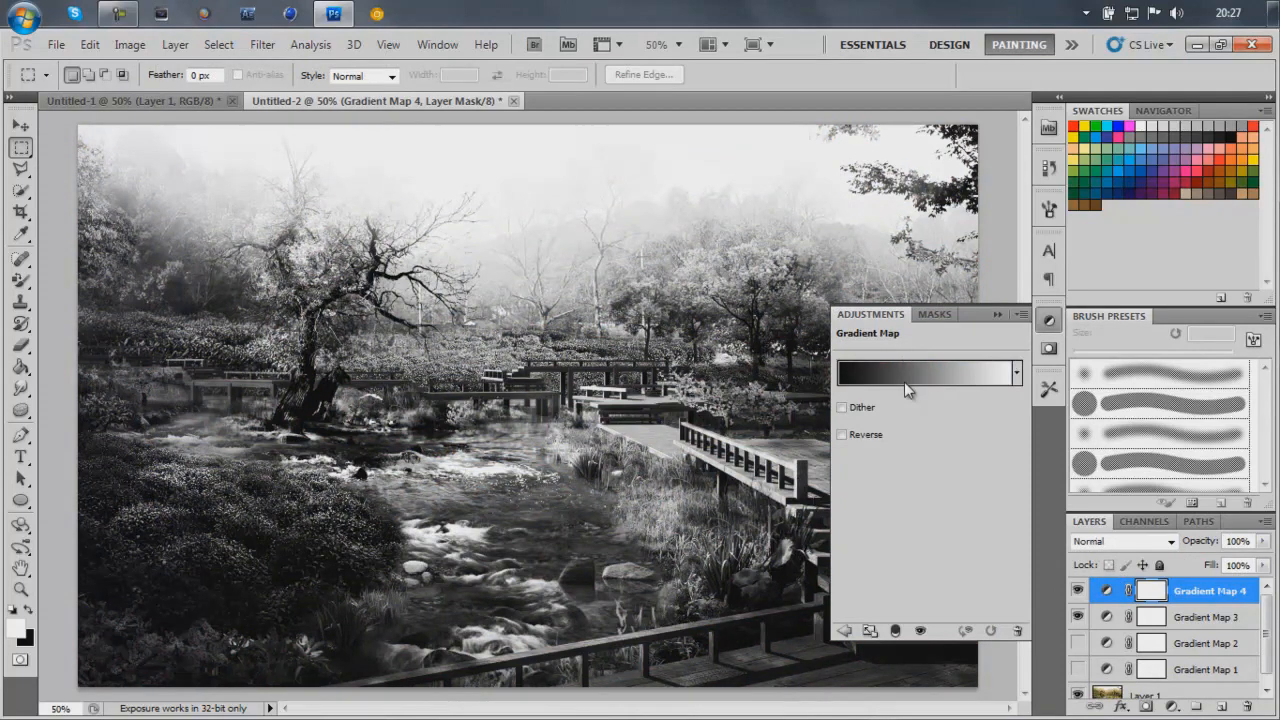
{"action": "left_click", "coordinate": [924, 374]}
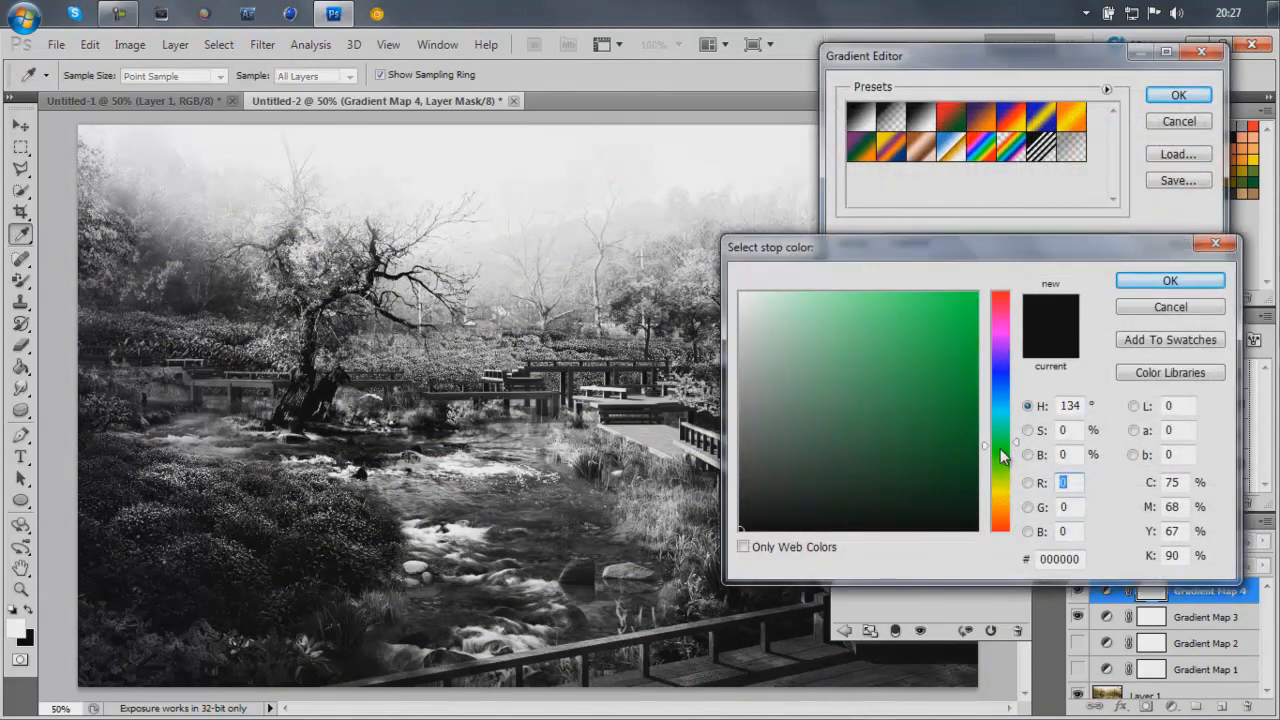
{"action": "left_click", "coordinate": [968, 364]}
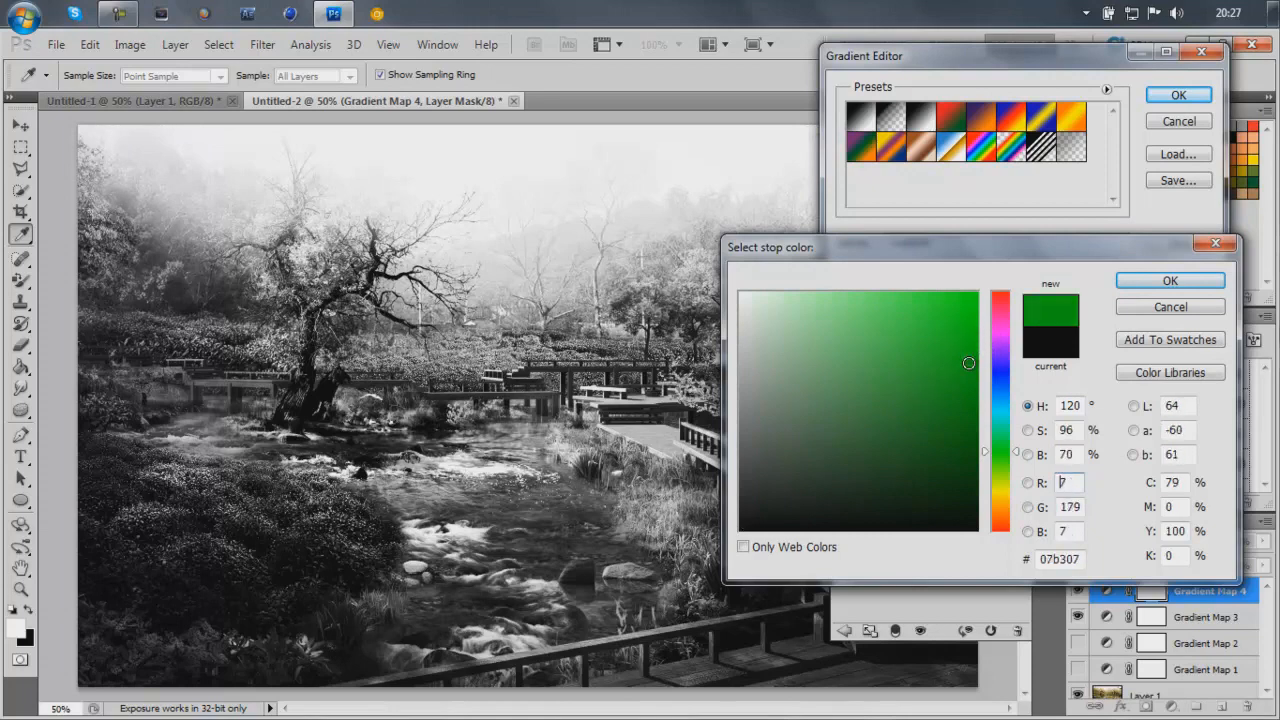
{"action": "left_click_drag", "start_coordinate": [1000, 364], "coordinate": [1000, 490]}
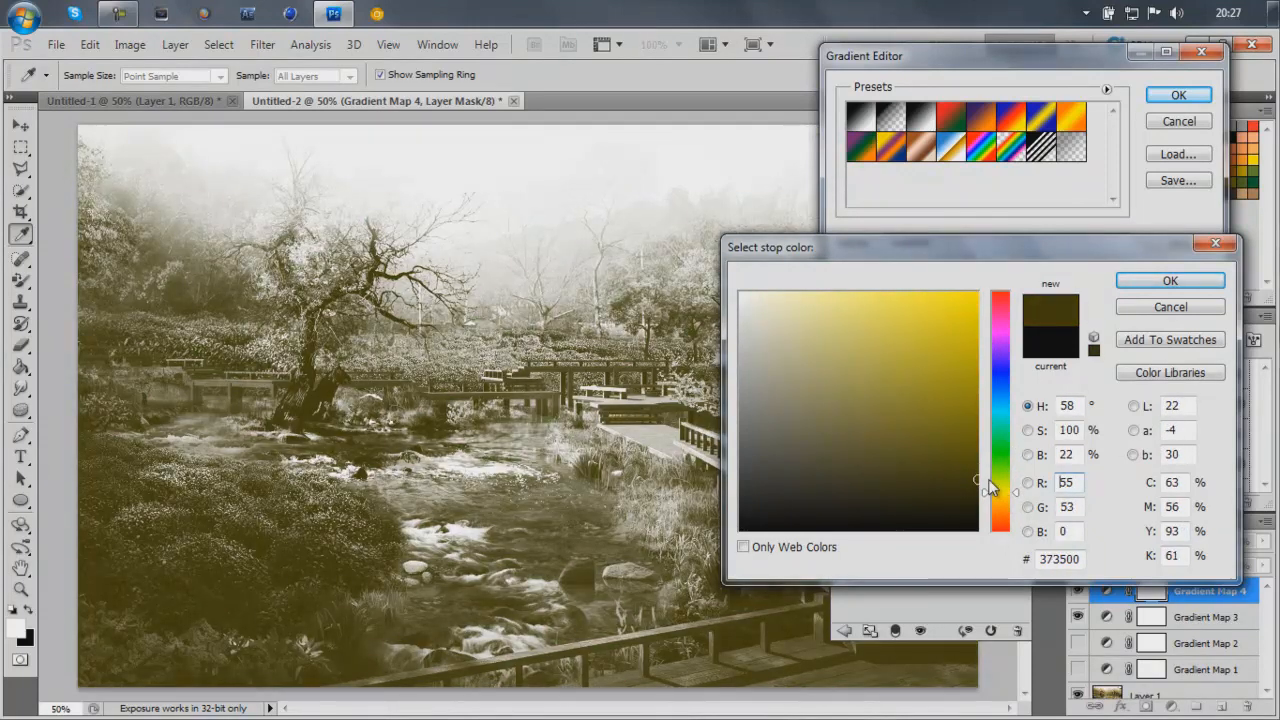
Step: Set the light stop to green #70ff73, accept the gradient and blend it as Overlay
{"action": "left_click", "coordinate": [744, 292]}
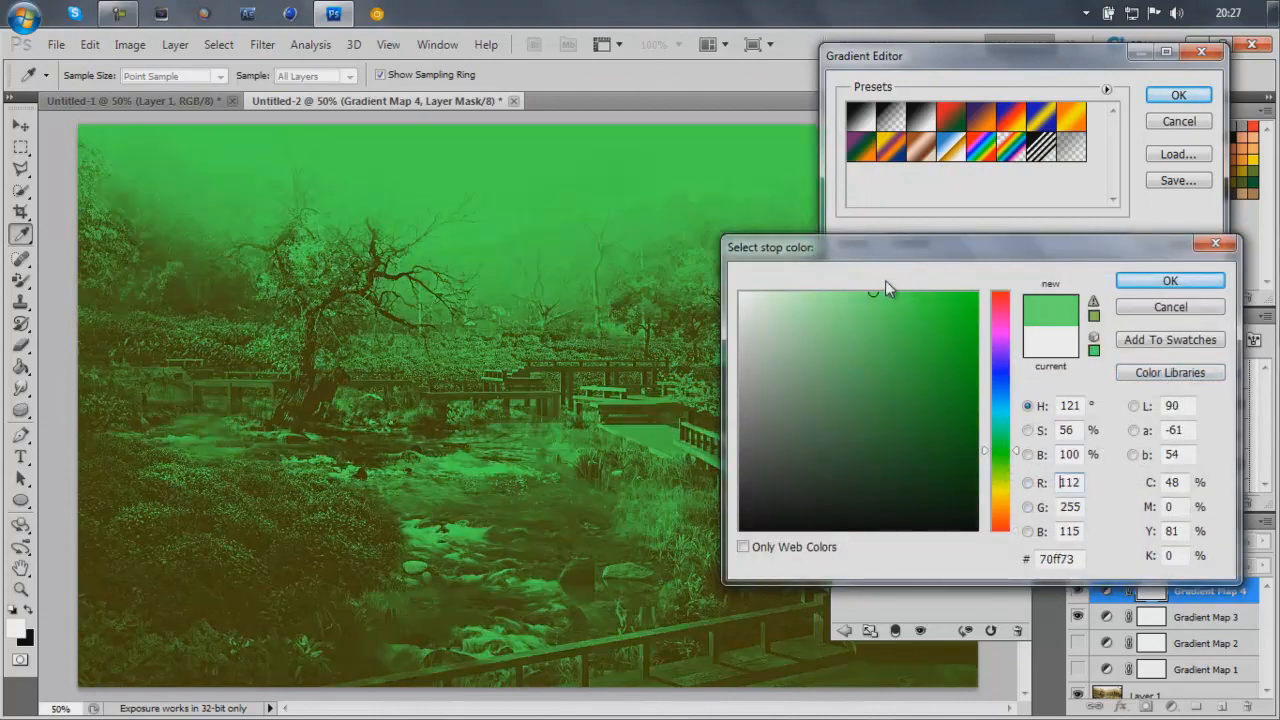
{"action": "left_click", "coordinate": [1170, 280]}
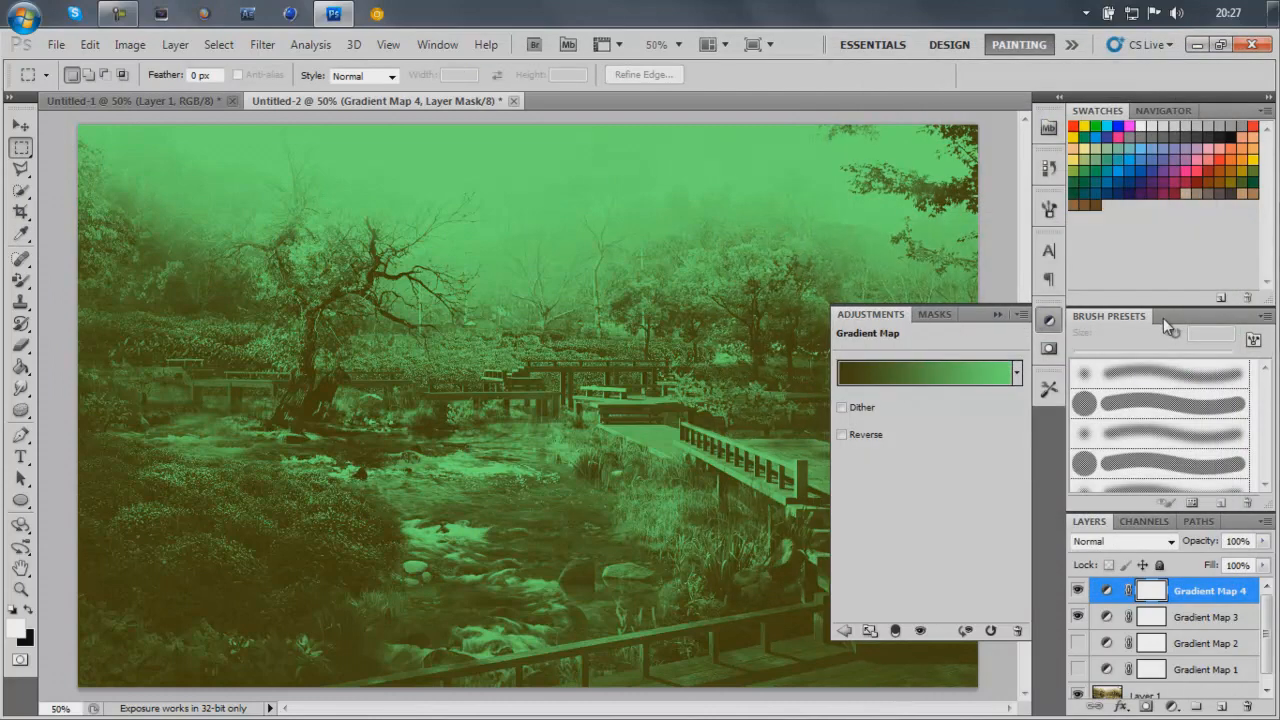
{"action": "left_click", "coordinate": [924, 372]}
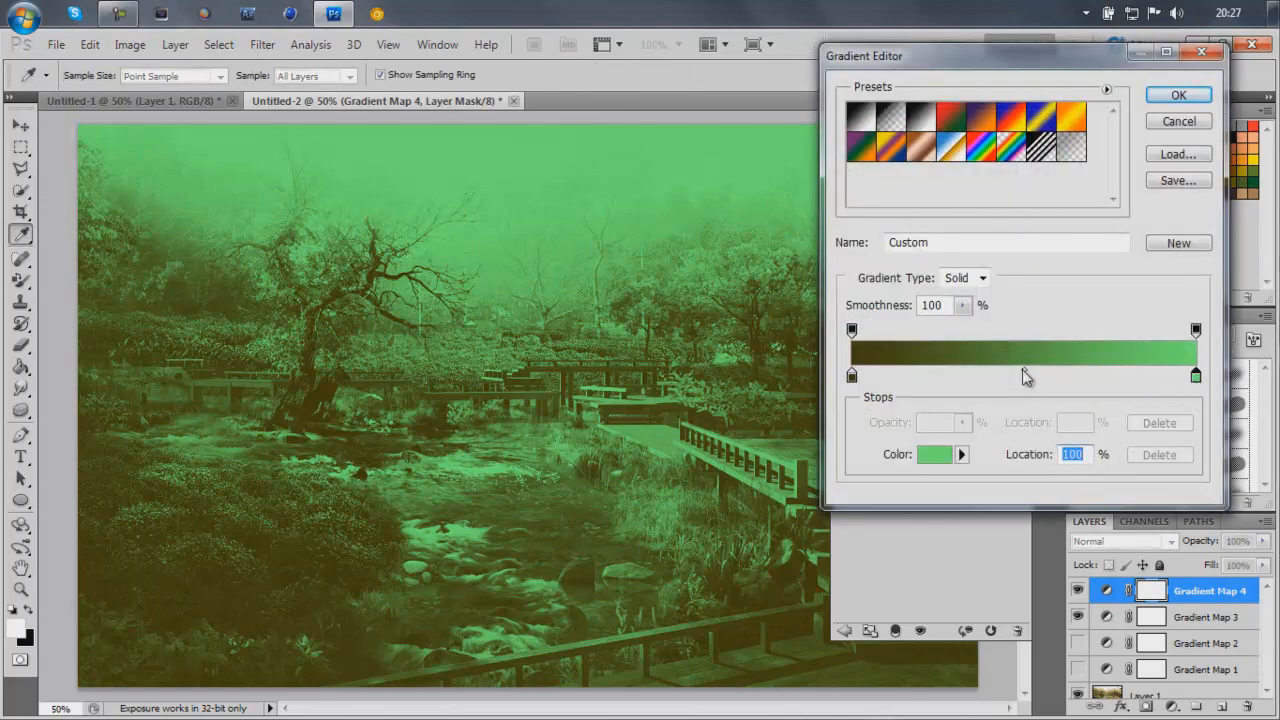
{"action": "left_click", "coordinate": [1180, 94]}
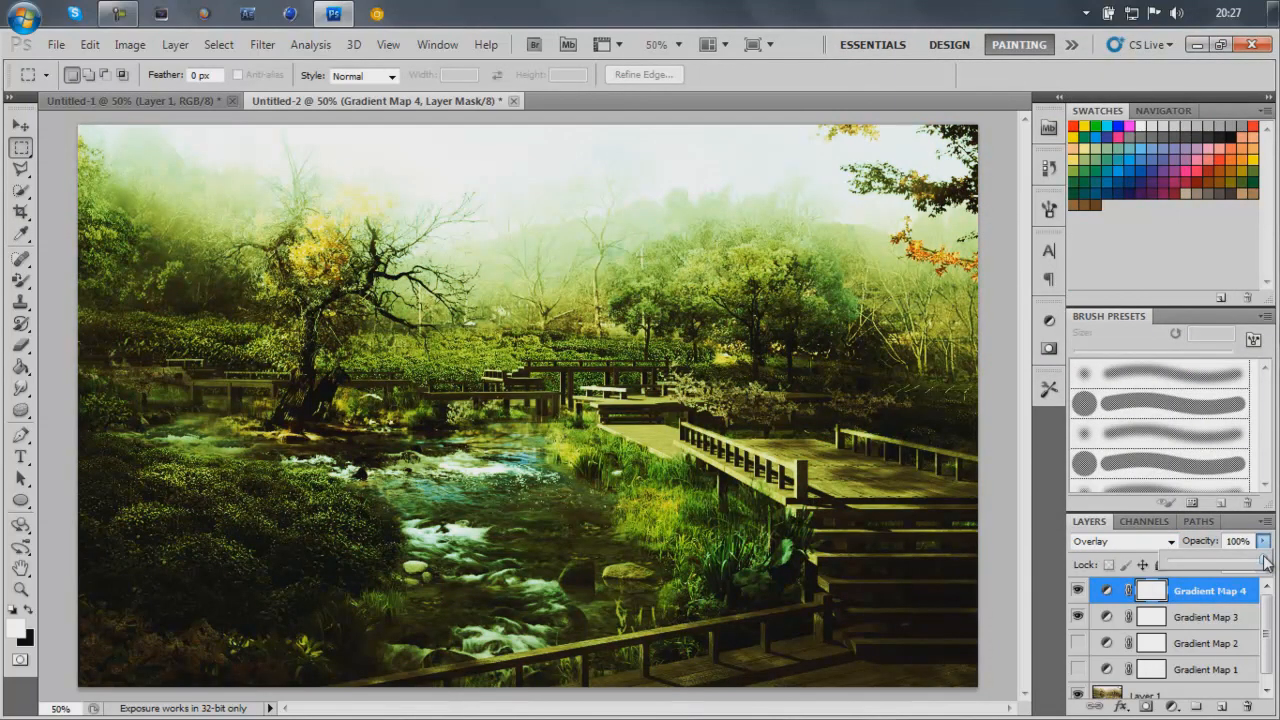
Step: Toggle Gradient Map 4's visibility to view the photo without its green tint
{"action": "left_click_drag", "start_coordinate": [1260, 560], "coordinate": [1200, 560]}
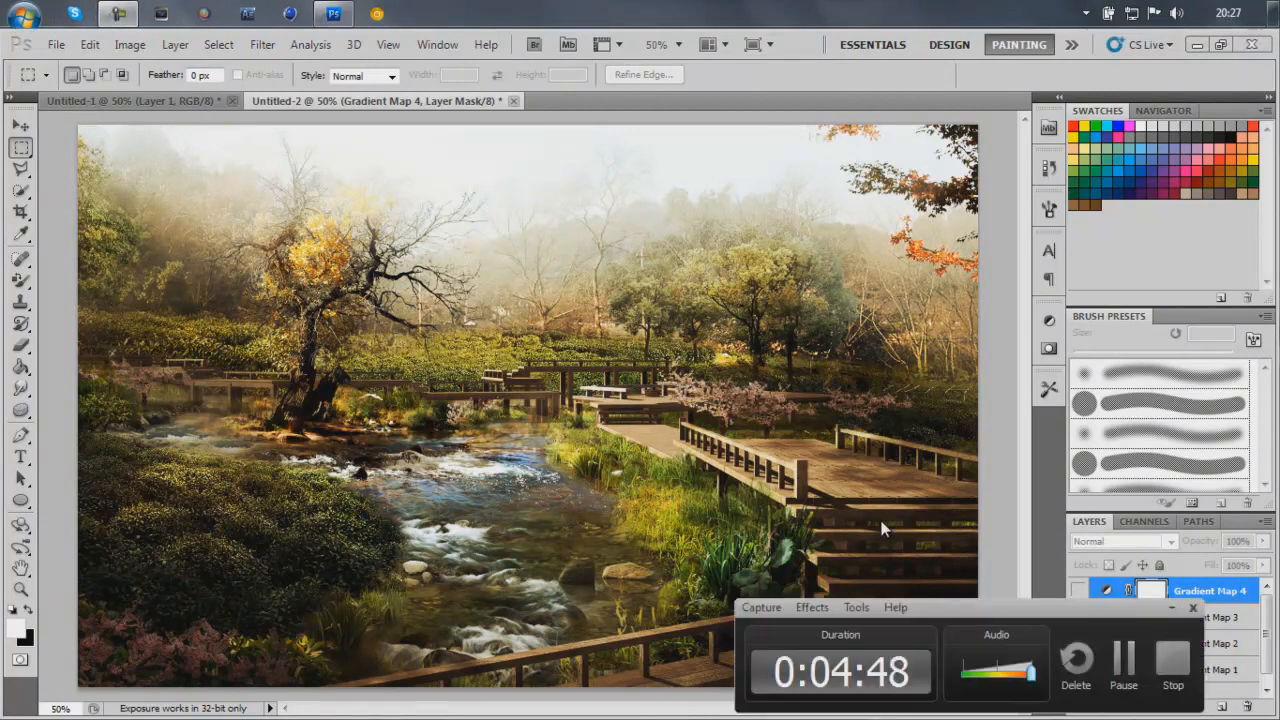
{"action": "mouse_move", "coordinate": [902, 520]}
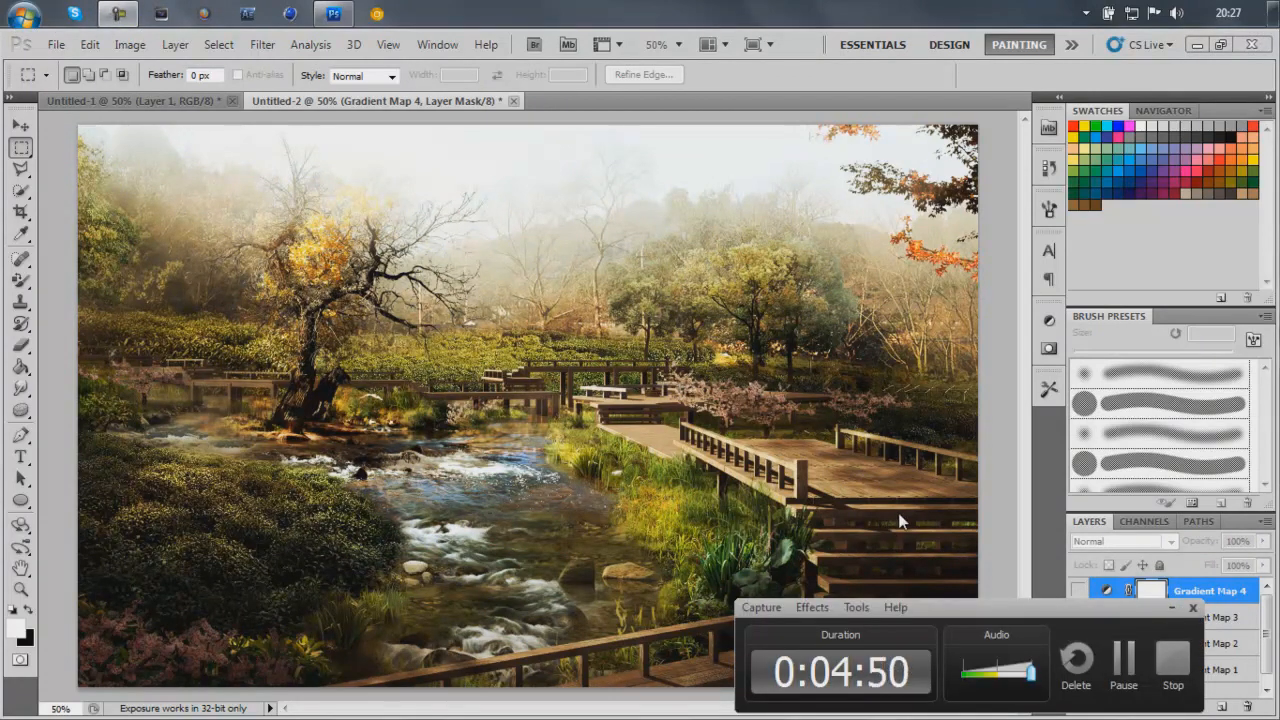
{"action": "mouse_move", "coordinate": [1060, 486]}
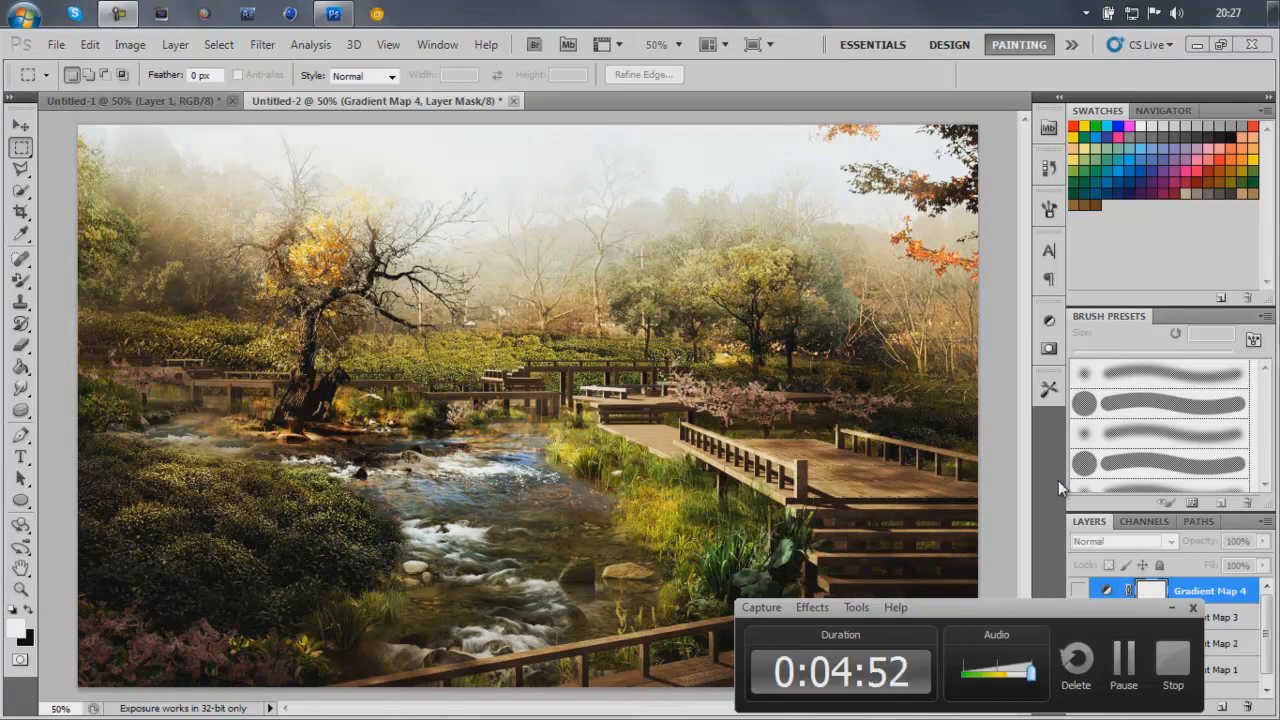
{"action": "mouse_move", "coordinate": [1148, 392]}
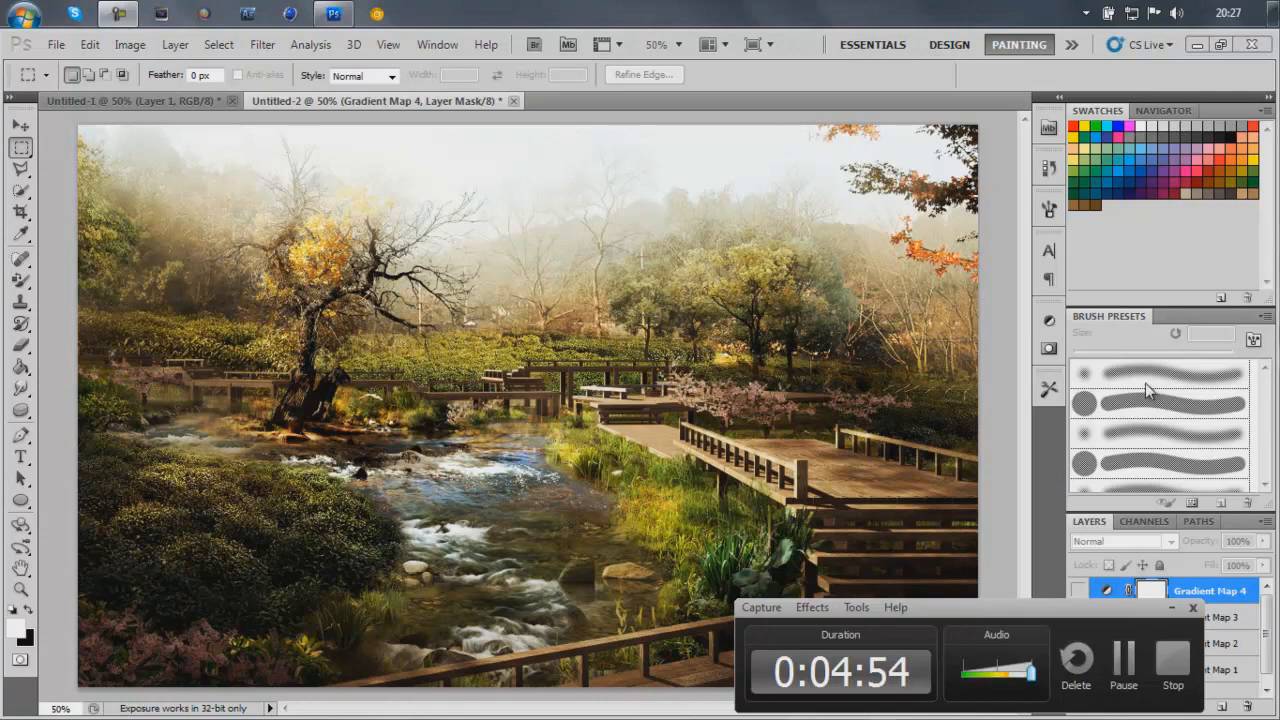